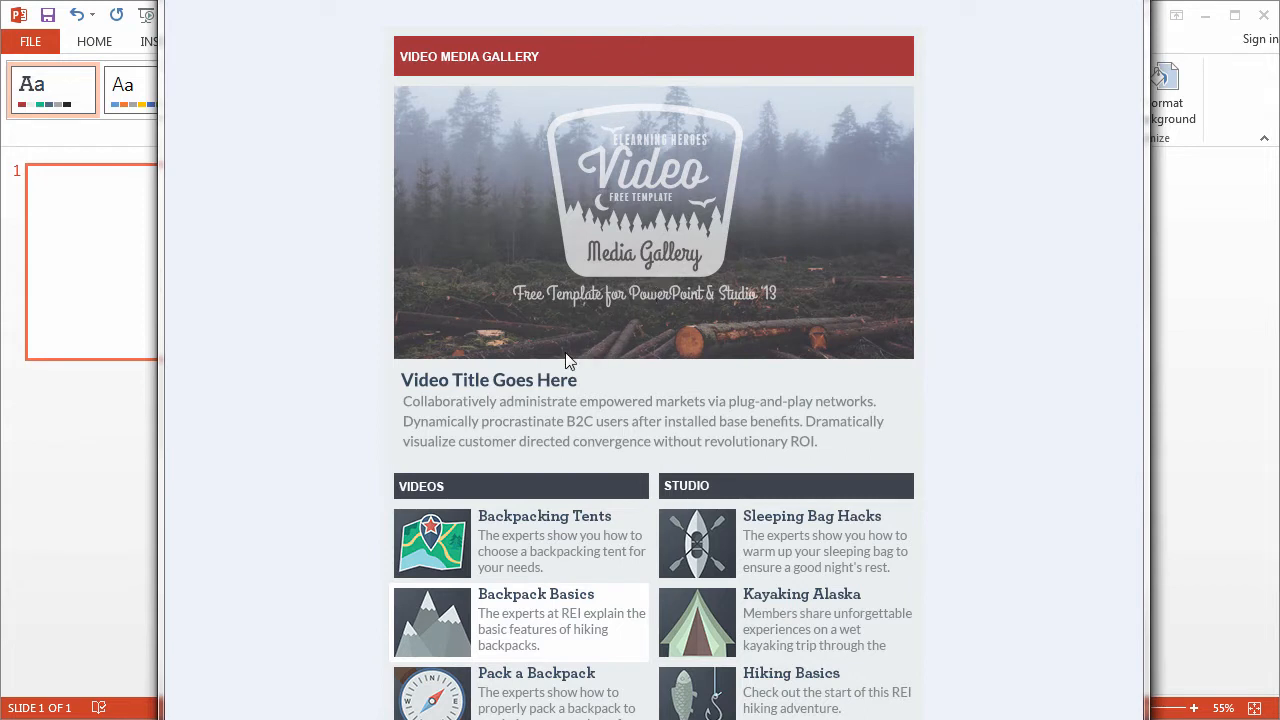
pyautogui.moveTo(550, 397)
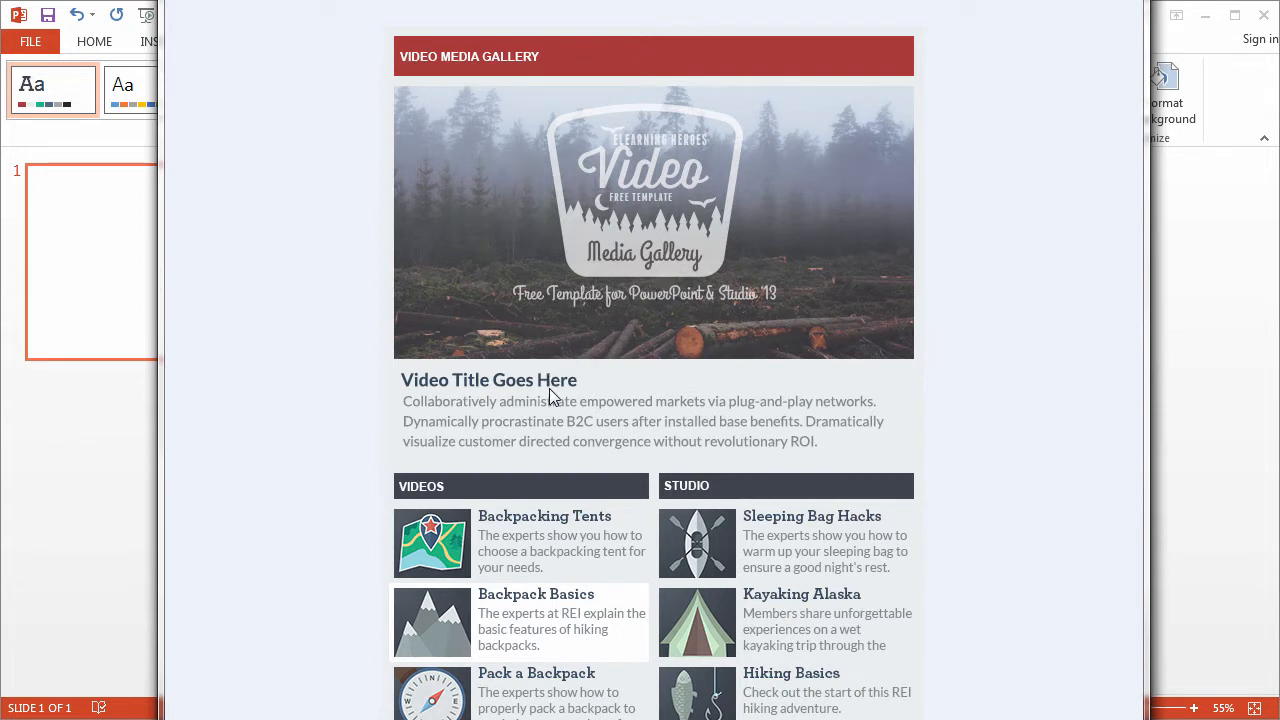
pyautogui.moveTo(530, 614)
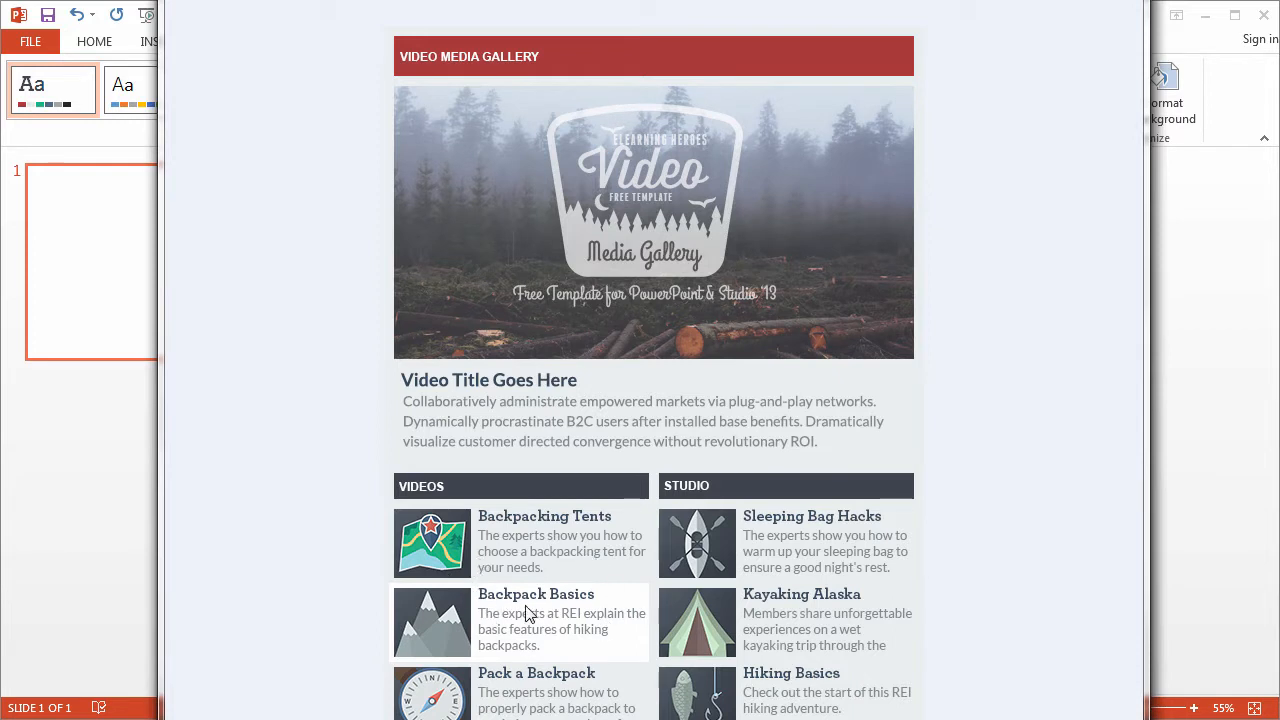
pyautogui.moveTo(575, 590)
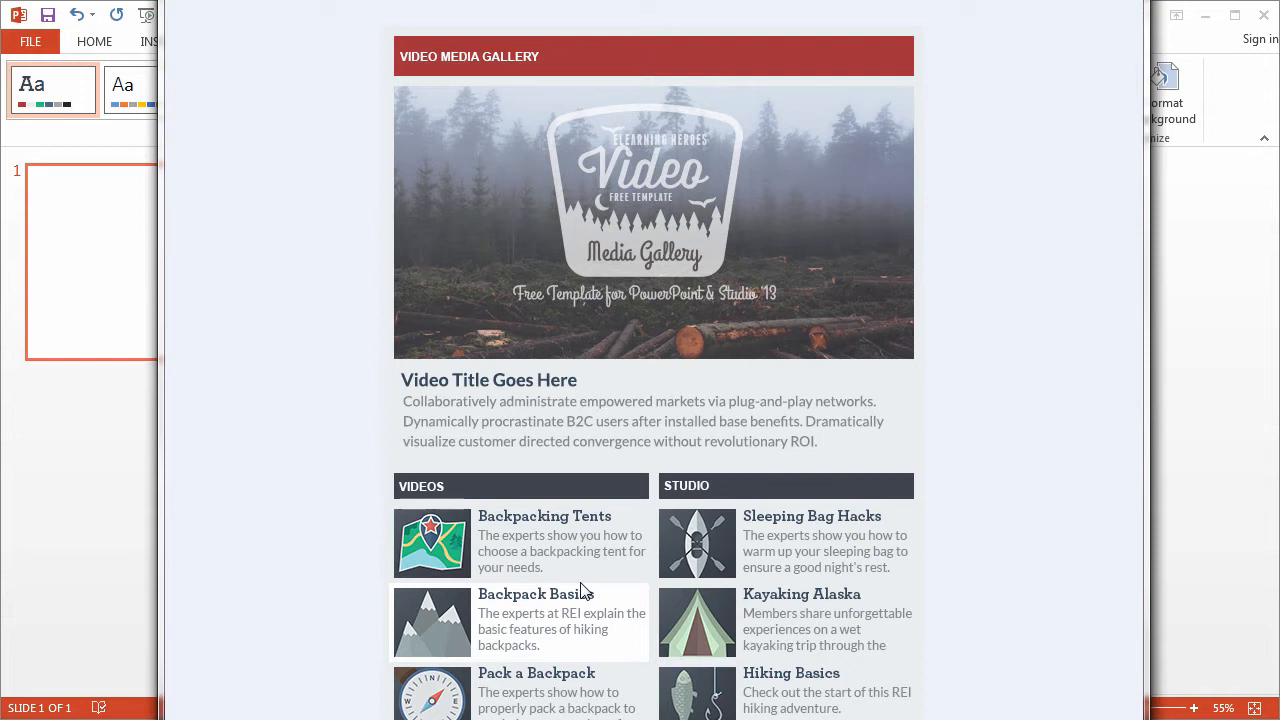
pyautogui.moveTo(528, 568)
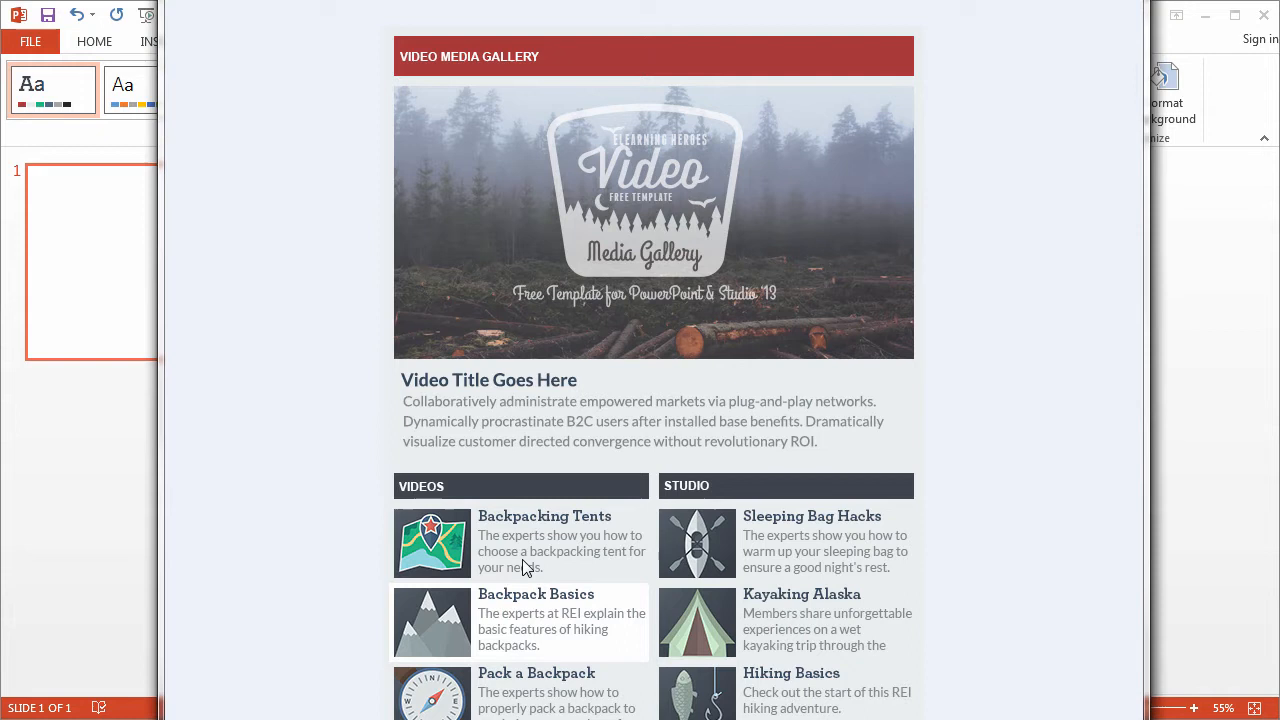
pyautogui.moveTo(584, 615)
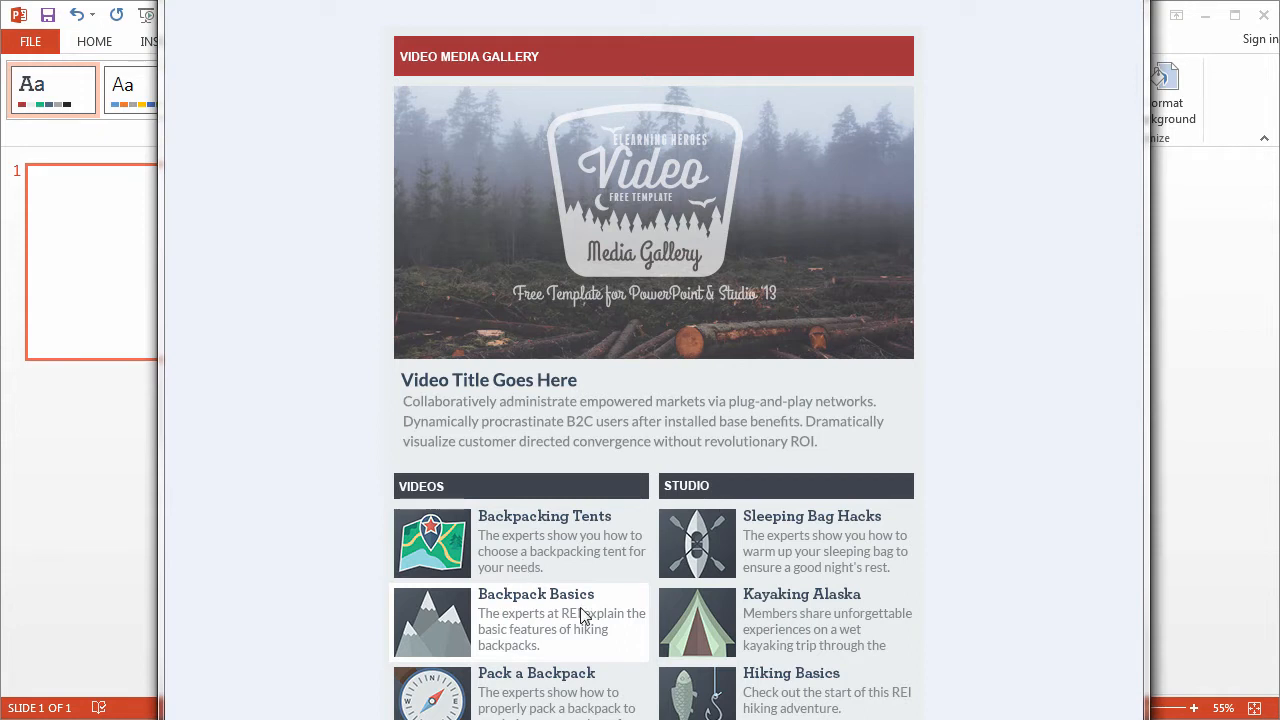
pyautogui.moveTo(523, 583)
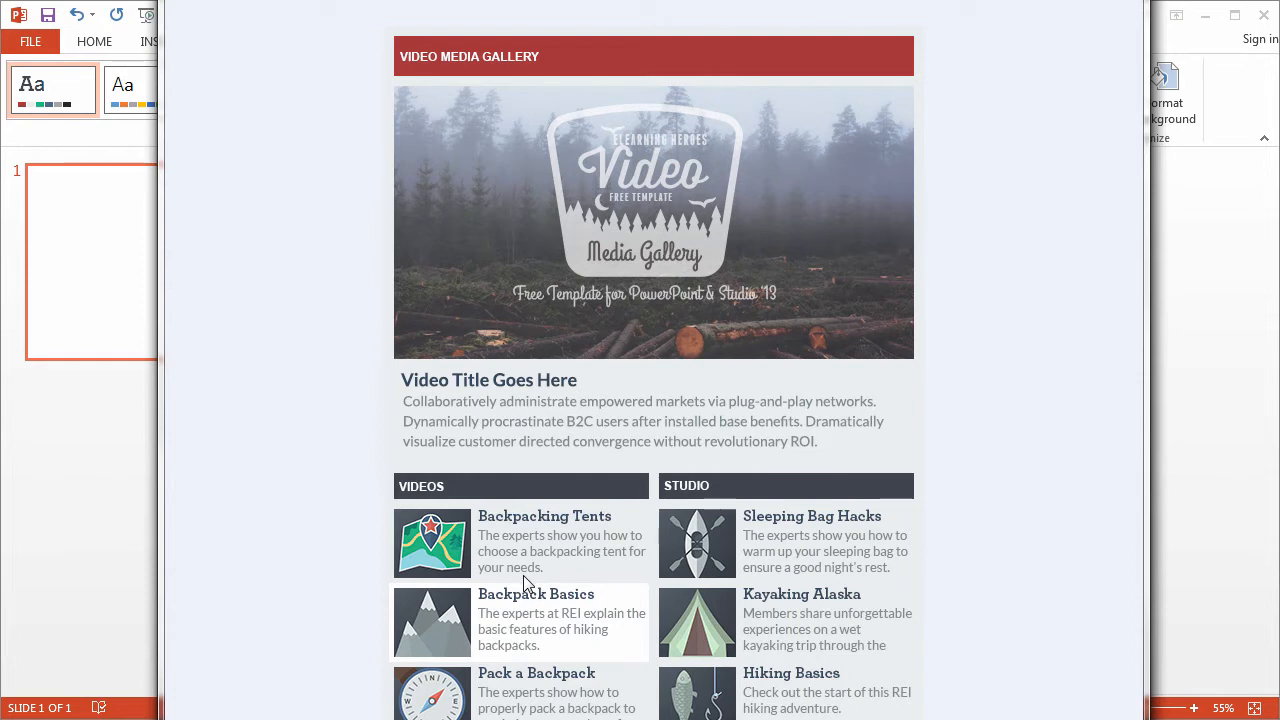
pyautogui.moveTo(540, 385)
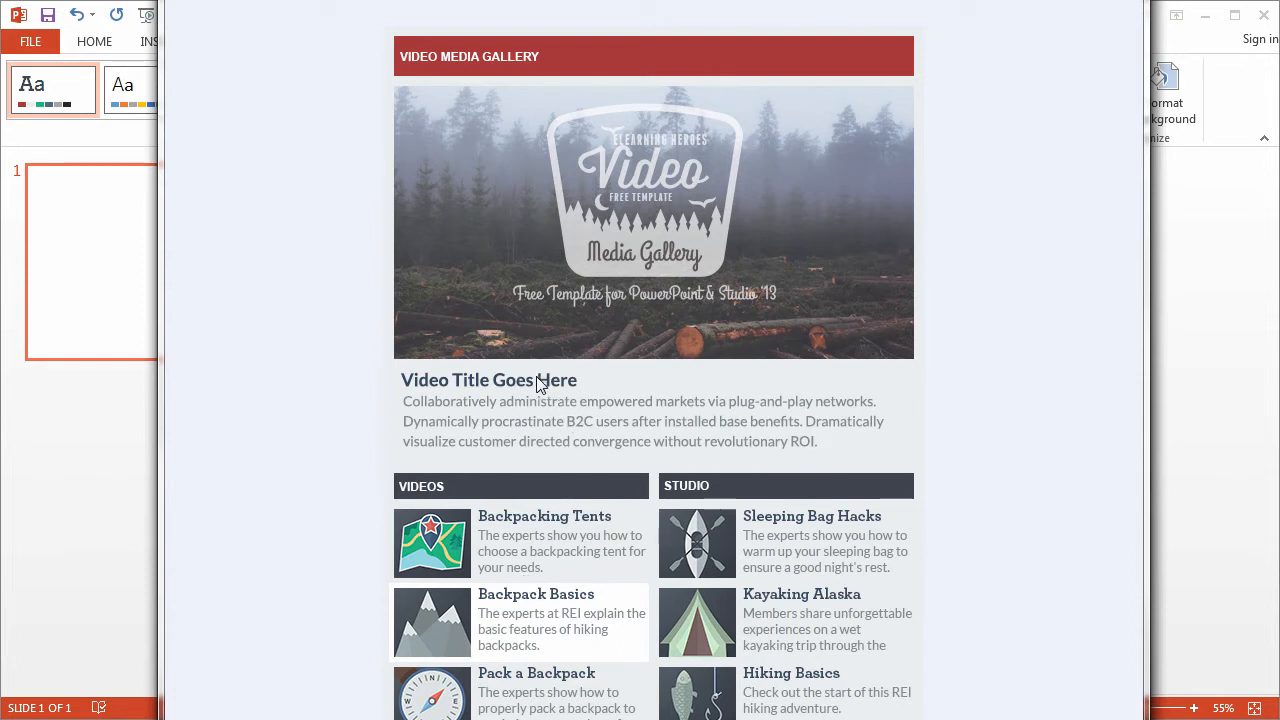
pyautogui.moveTo(519, 415)
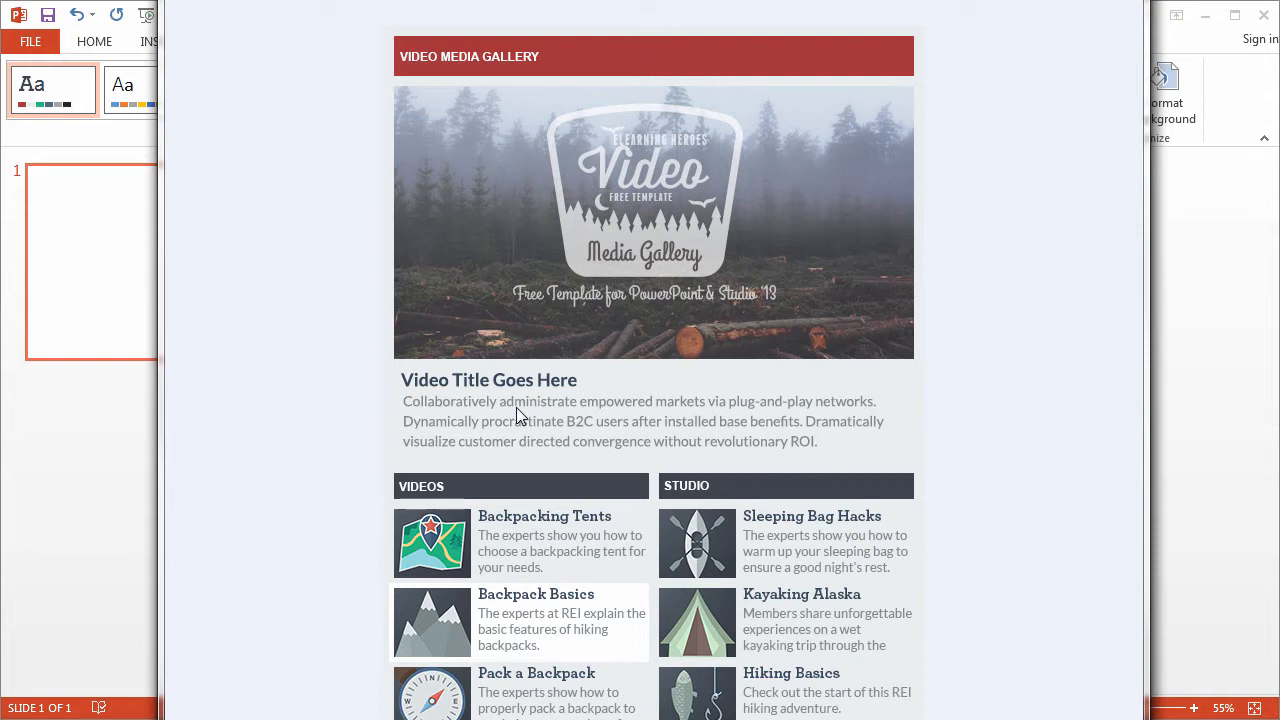
pyautogui.moveTo(640, 600)
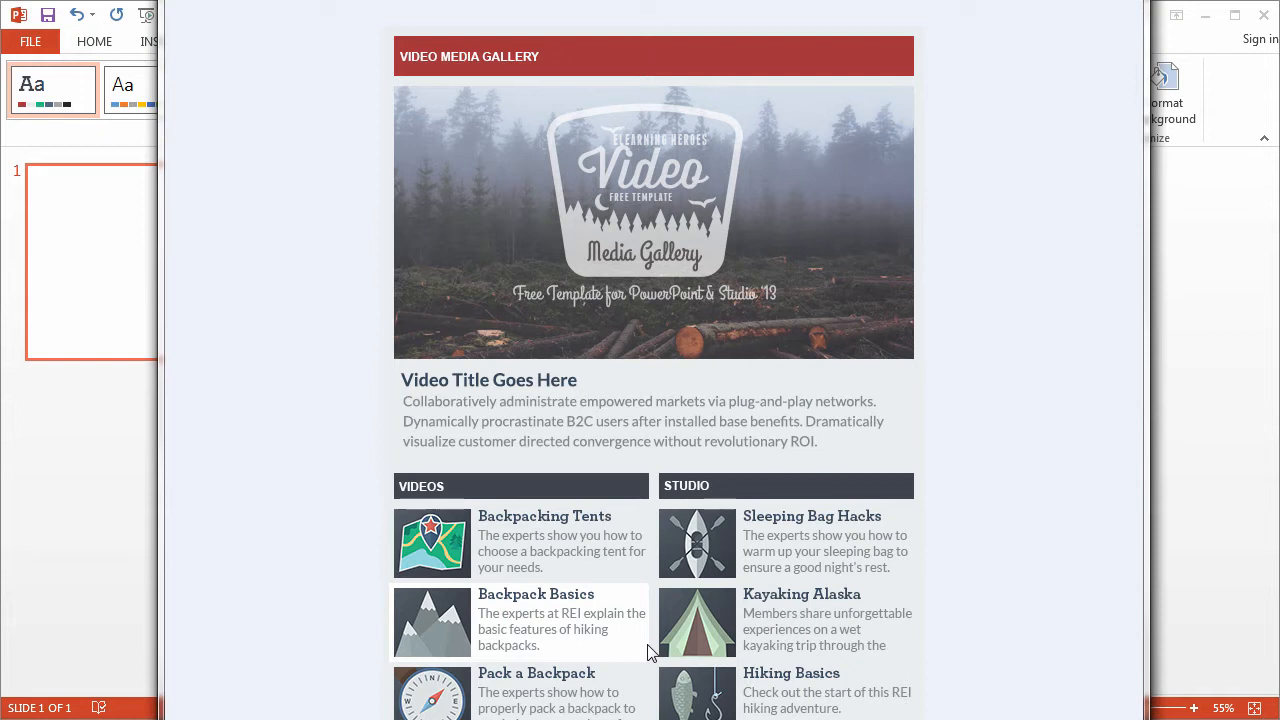
pyautogui.moveTo(483, 385)
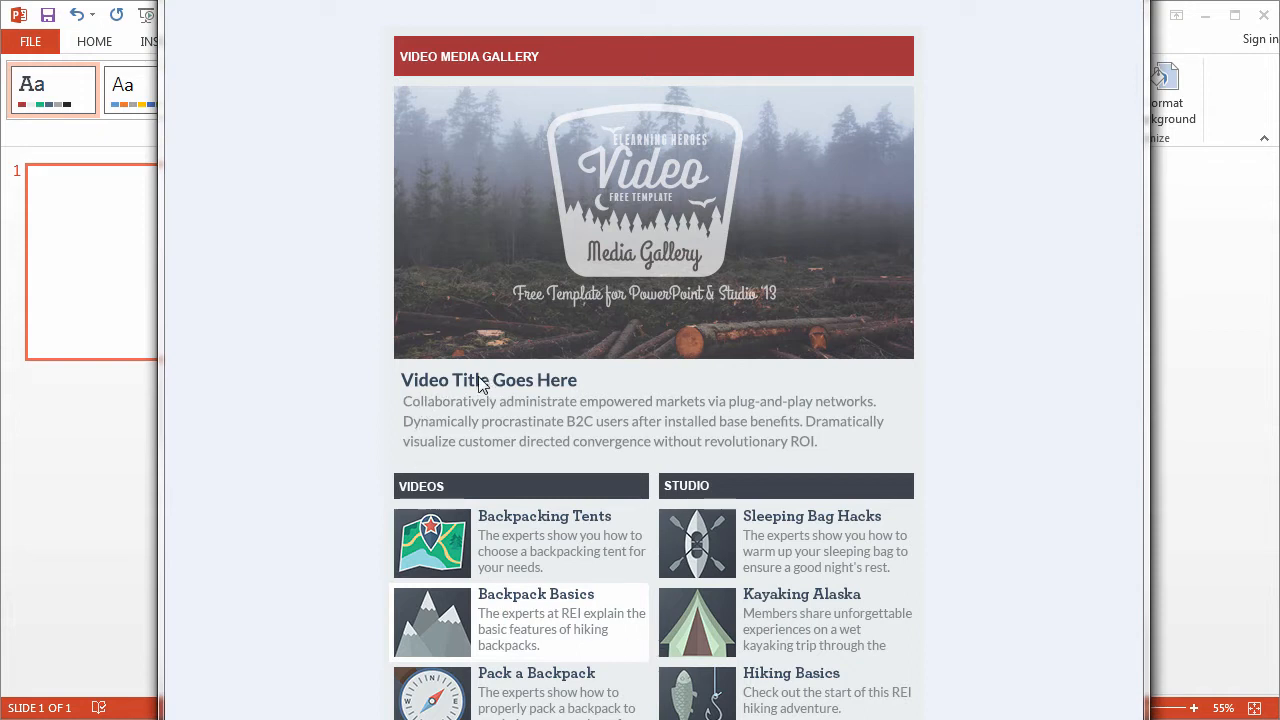
pyautogui.moveTo(455, 420)
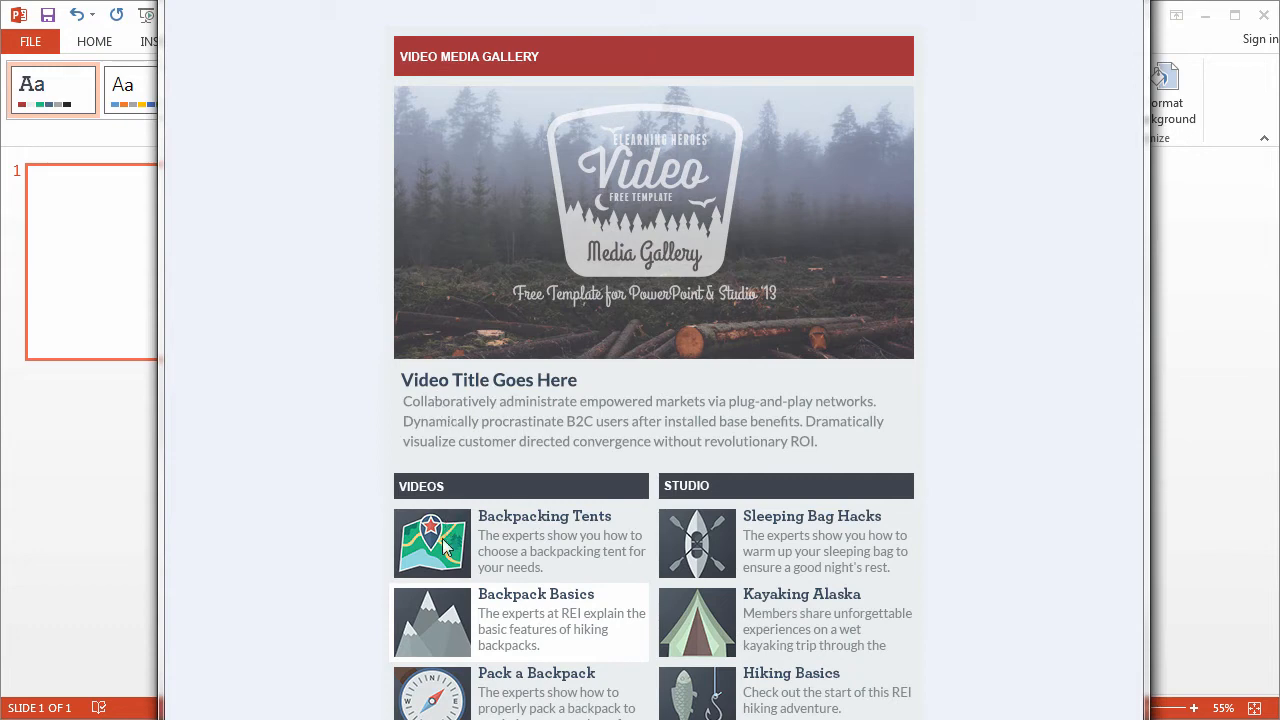
pyautogui.moveTo(575, 597)
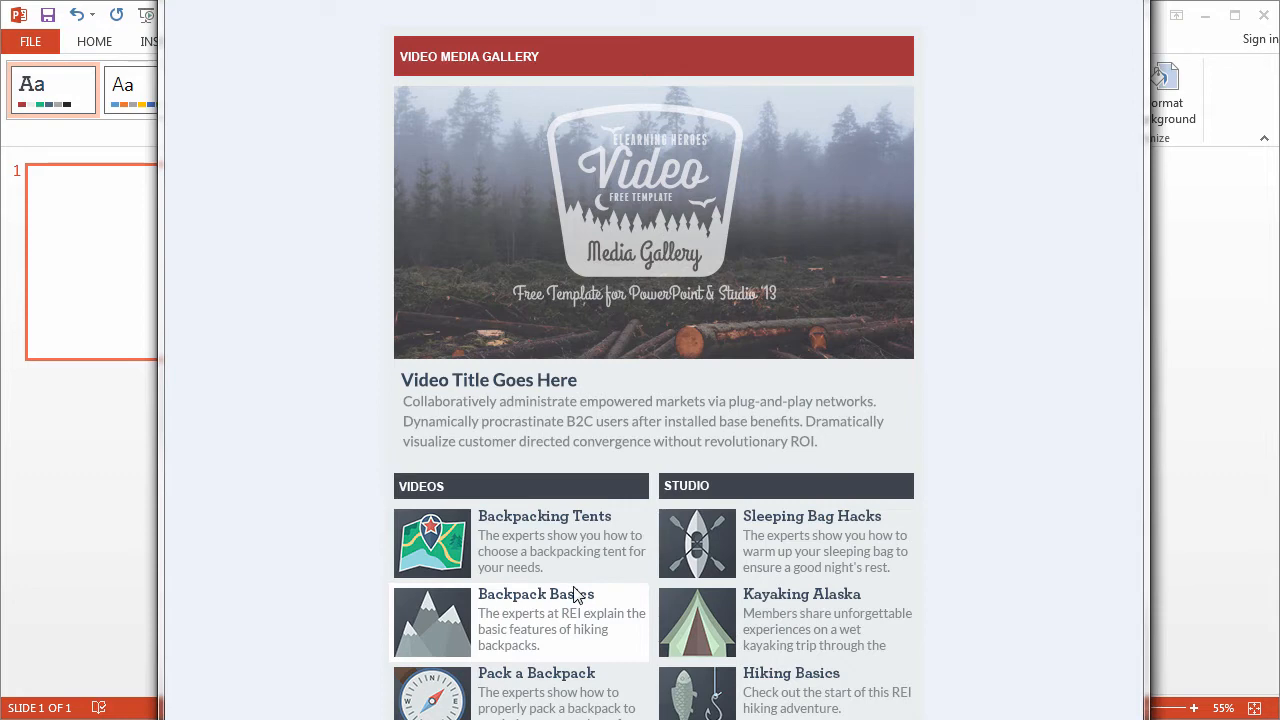
pyautogui.moveTo(1160, 337)
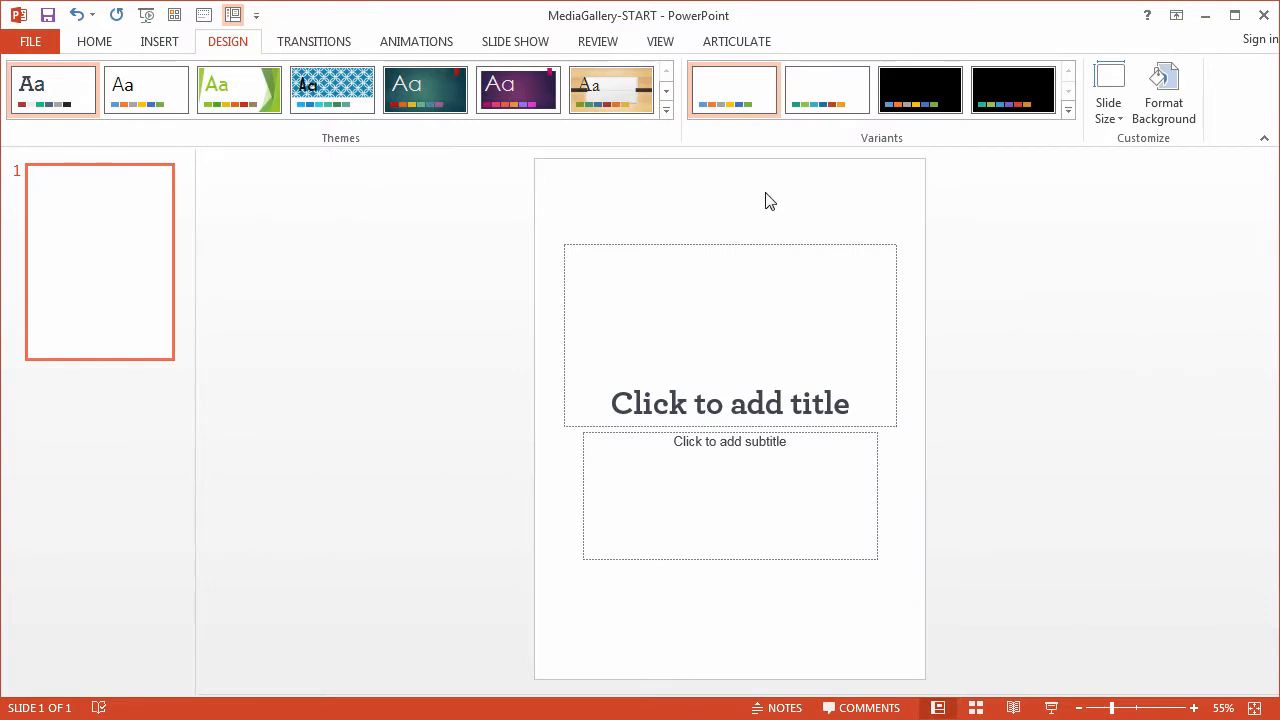
# Switch to Slide Master view from the View tab
pyautogui.click(660, 41)
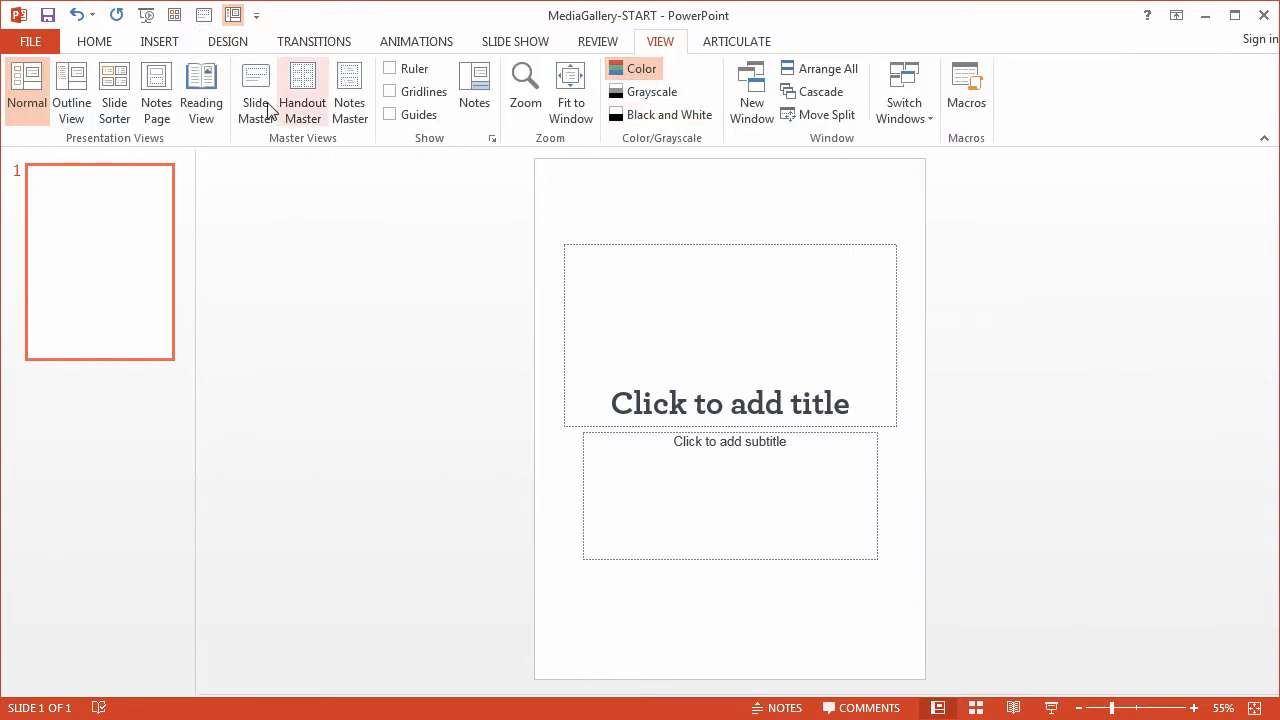
pyautogui.click(255, 90)
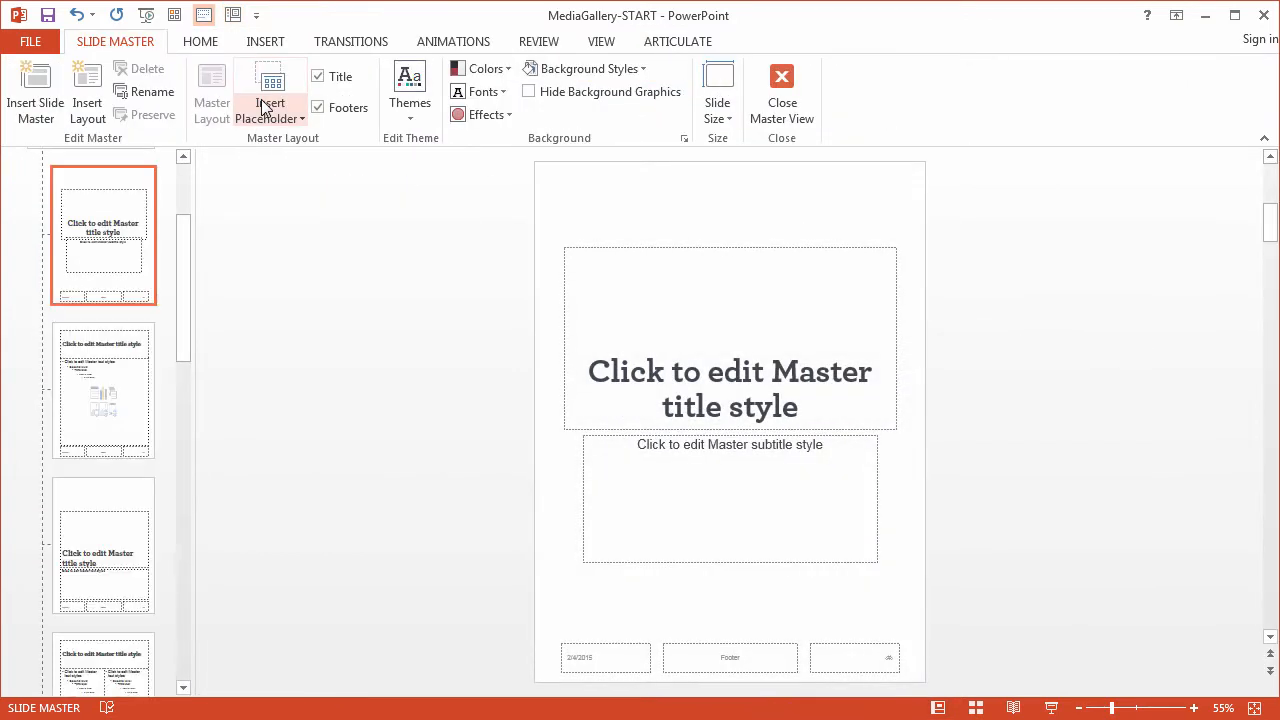
pyautogui.moveTo(289, 173)
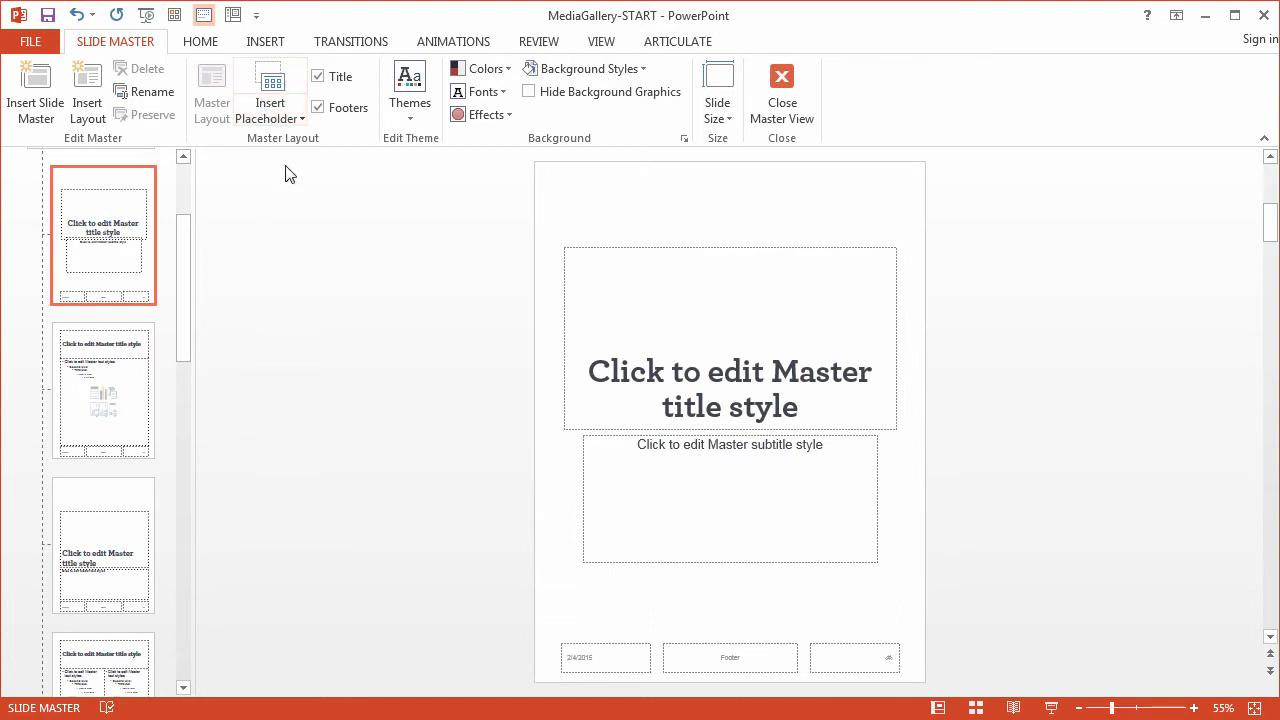
pyautogui.moveTo(400, 268)
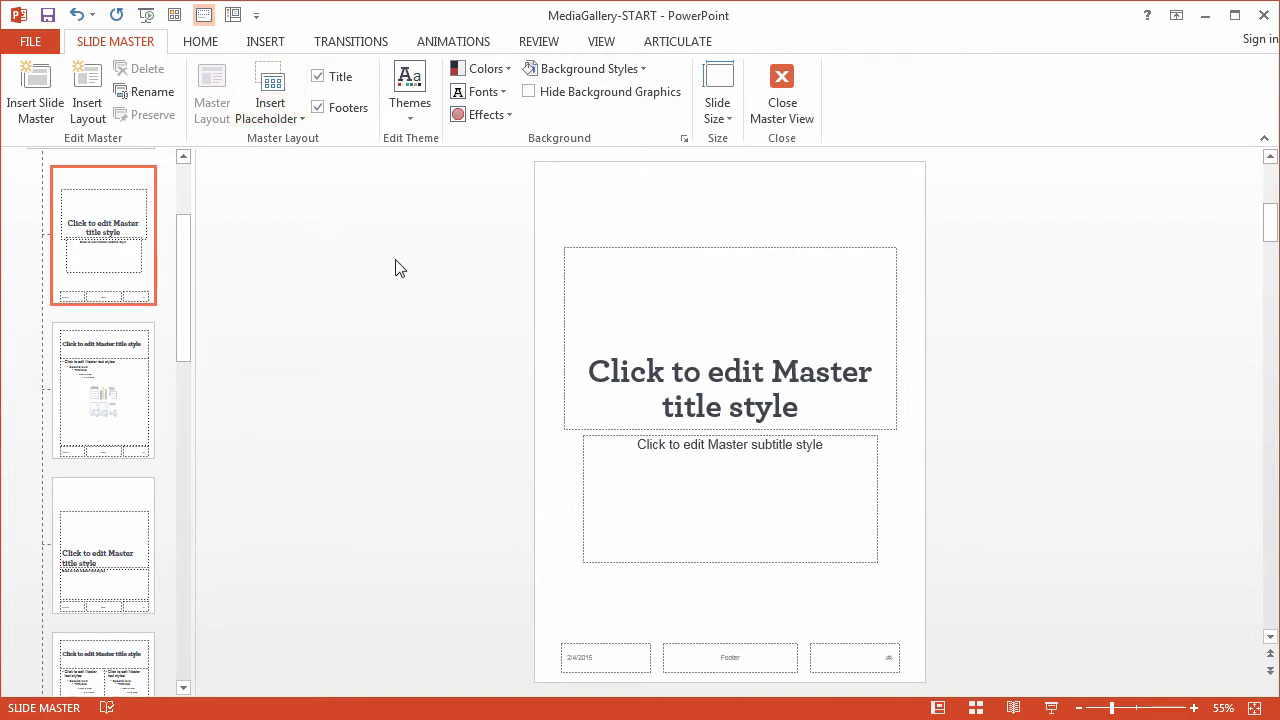
pyautogui.moveTo(93, 260)
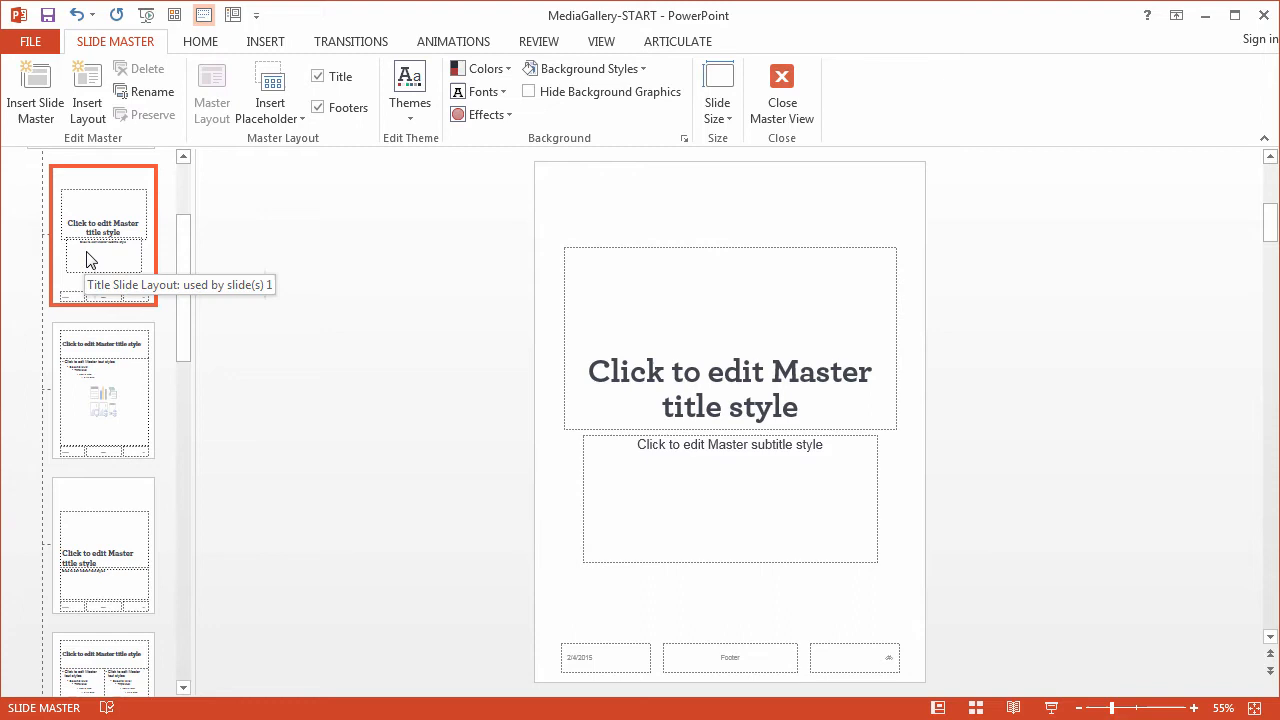
pyautogui.moveTo(130, 247)
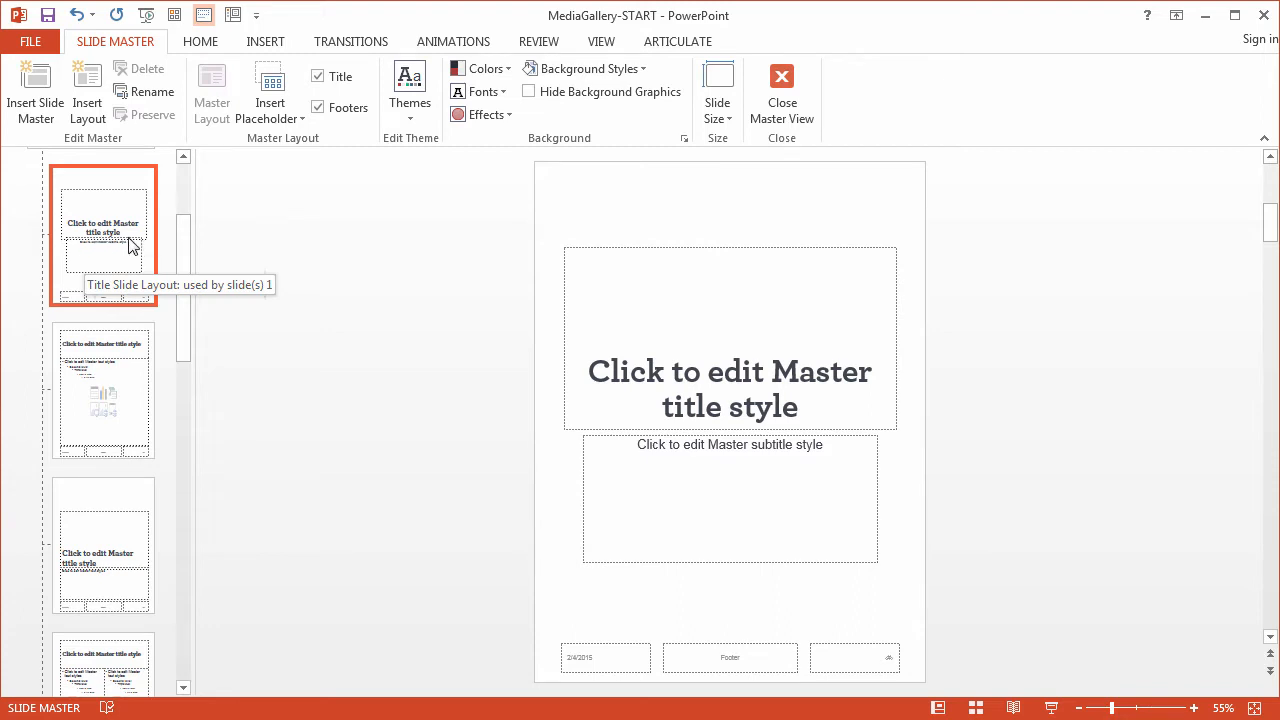
pyautogui.moveTo(120, 245)
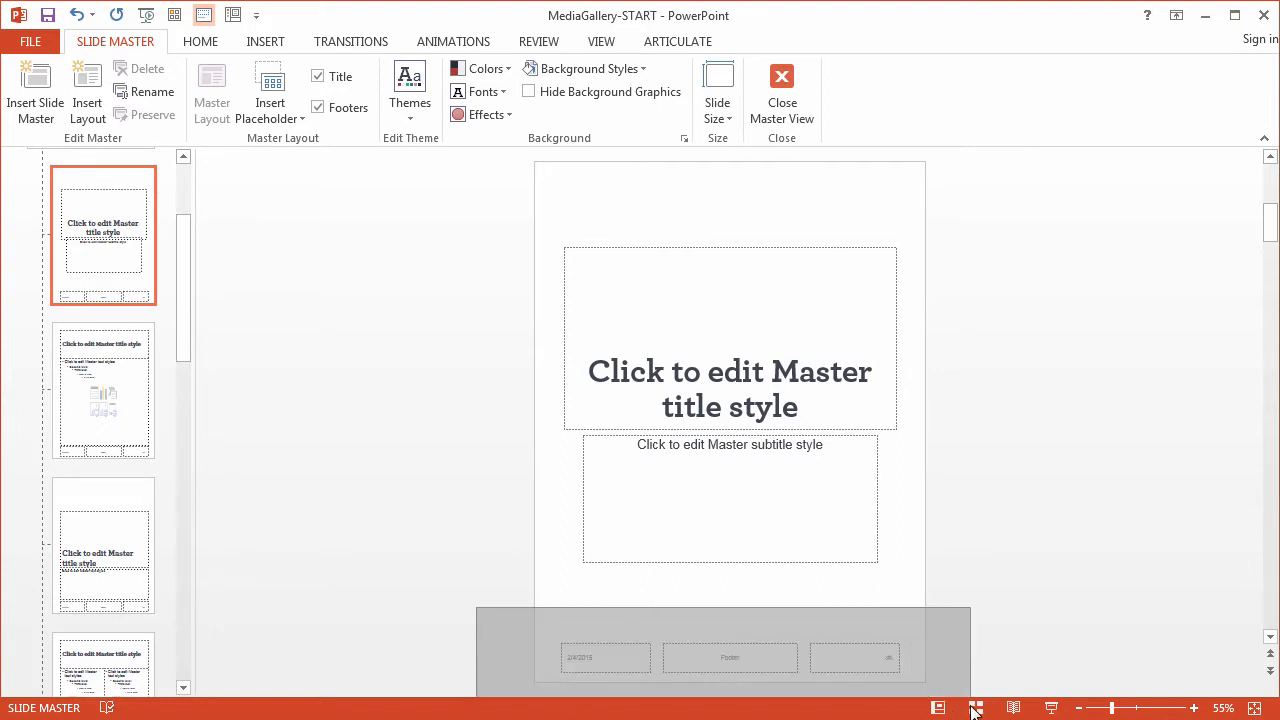
# Delete the three footer placeholders from the master title layout
pyautogui.click(730, 657)
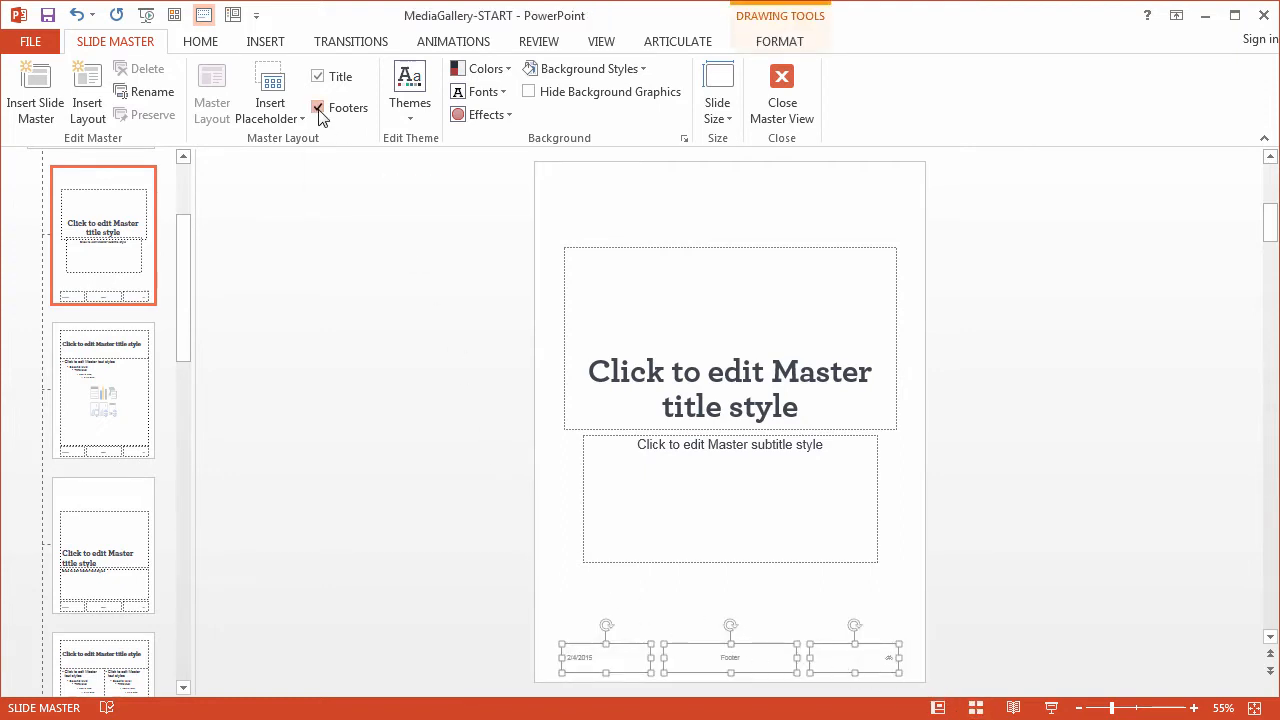
pyautogui.click(318, 107)
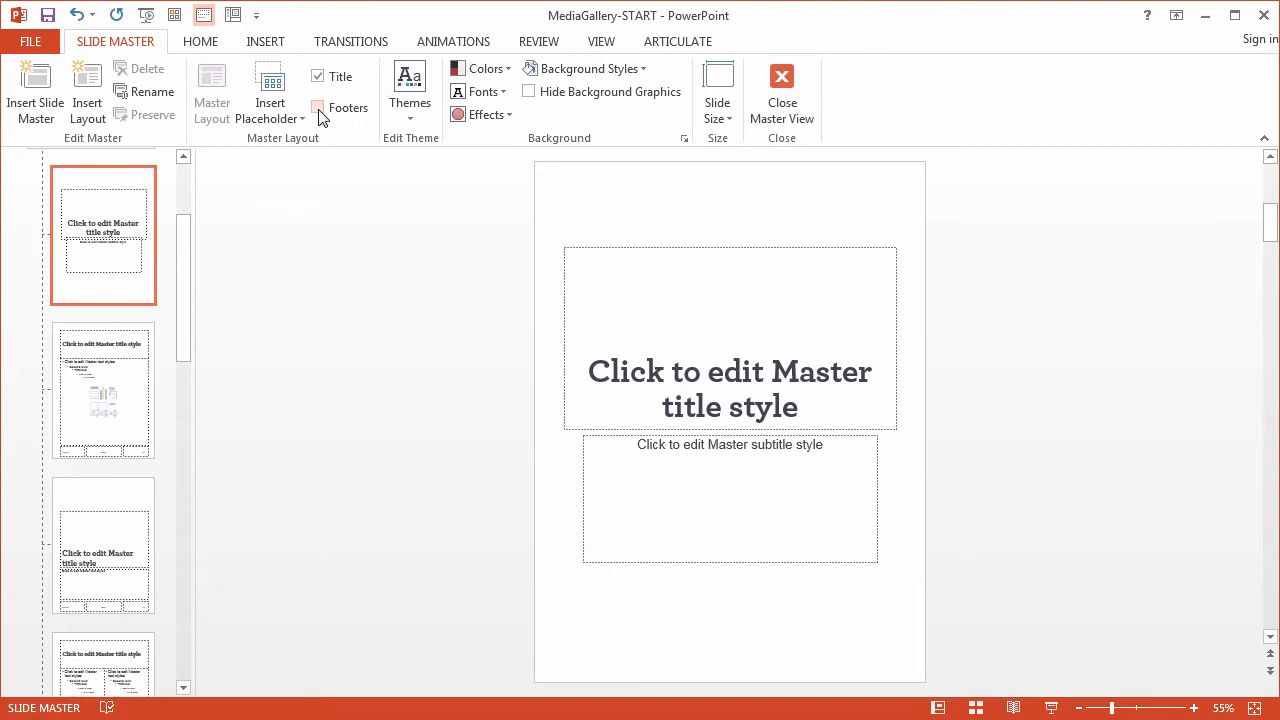
pyautogui.click(318, 107)
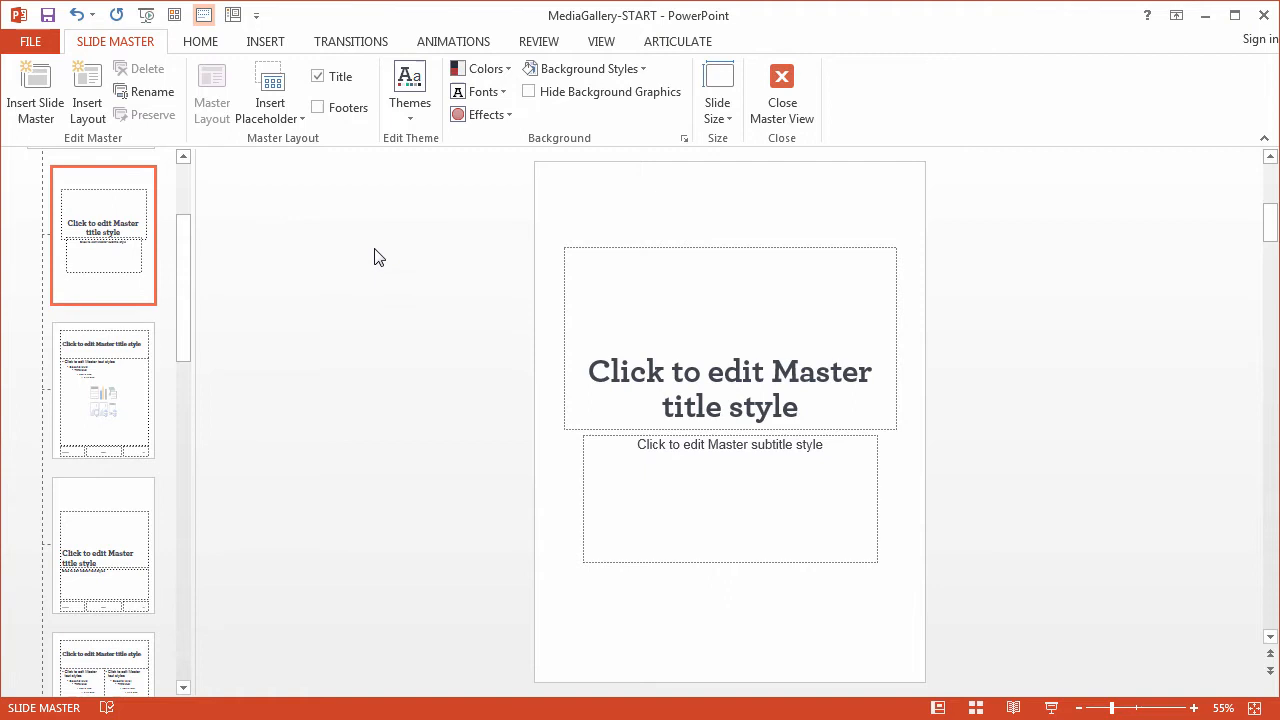
pyautogui.moveTo(383, 270)
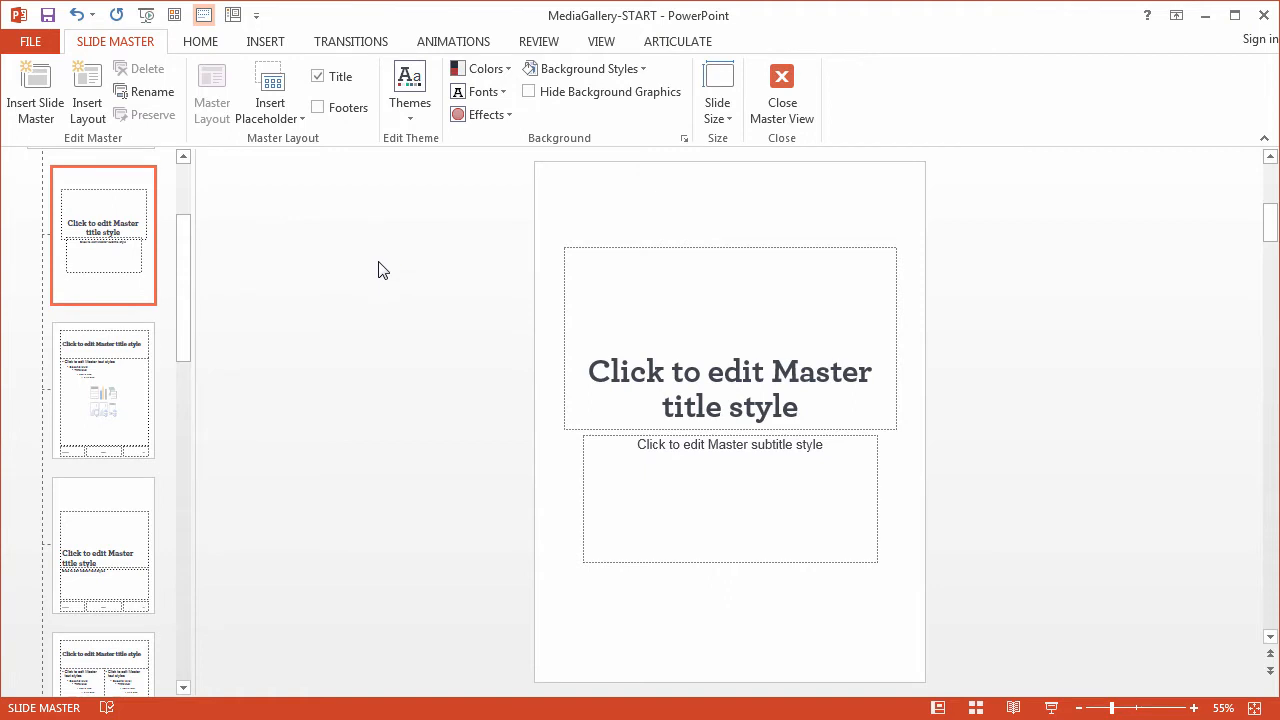
pyautogui.moveTo(499, 281)
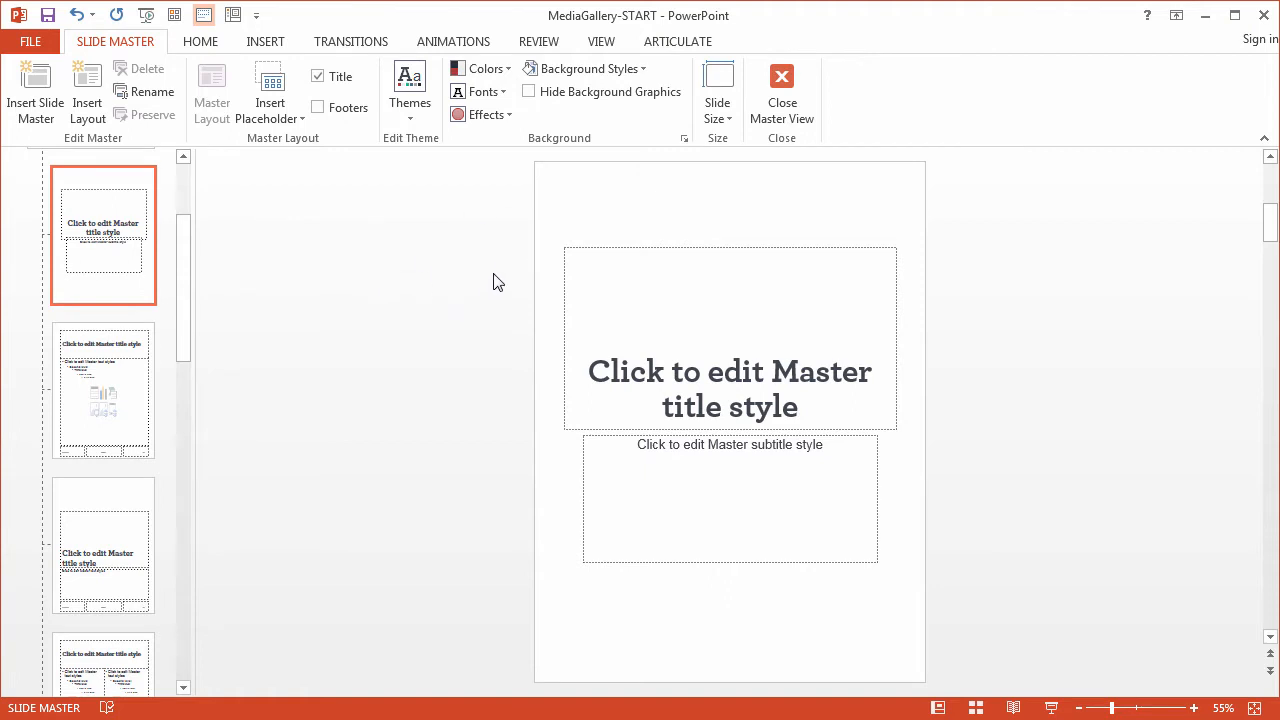
pyautogui.moveTo(546, 219)
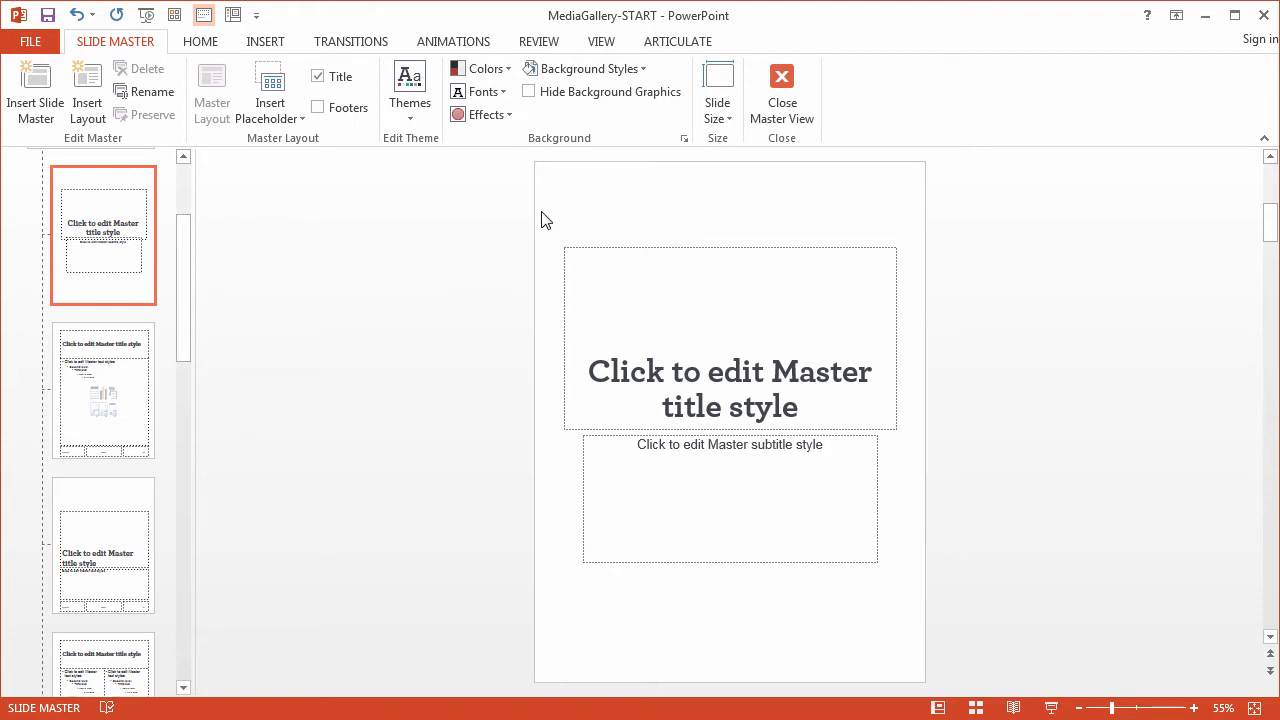
pyautogui.moveTo(612, 275)
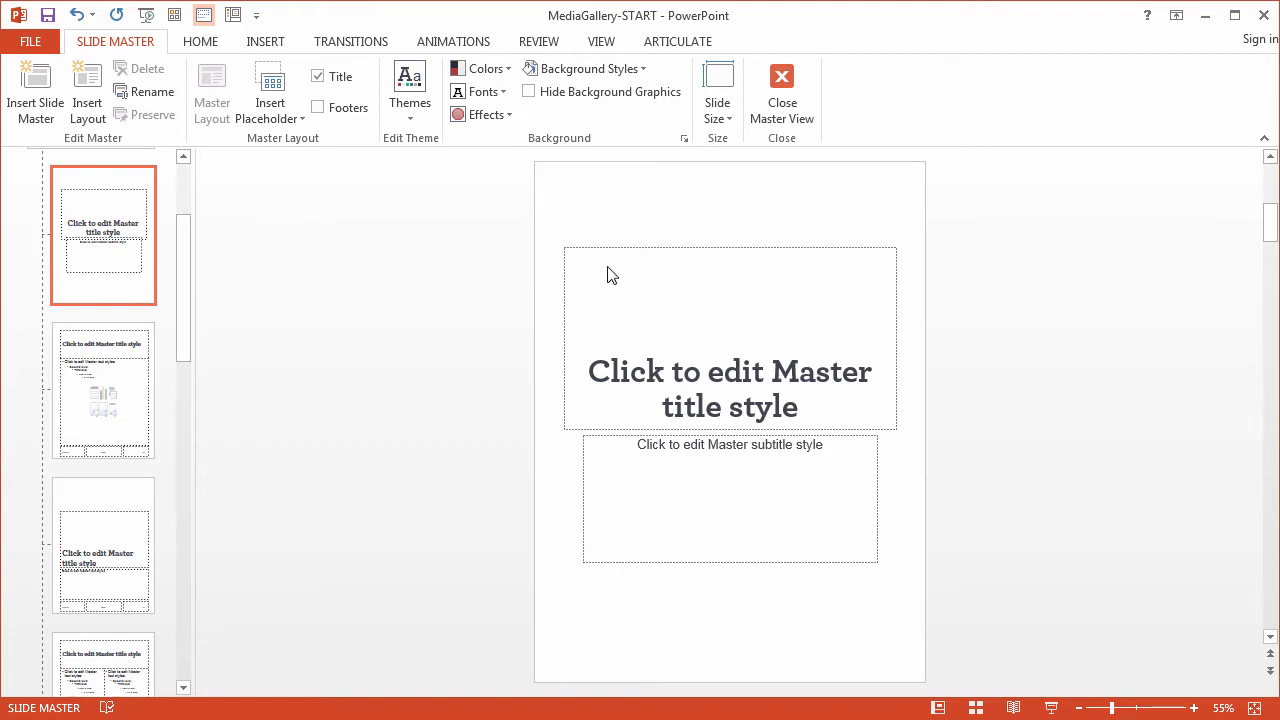
pyautogui.moveTo(265, 41)
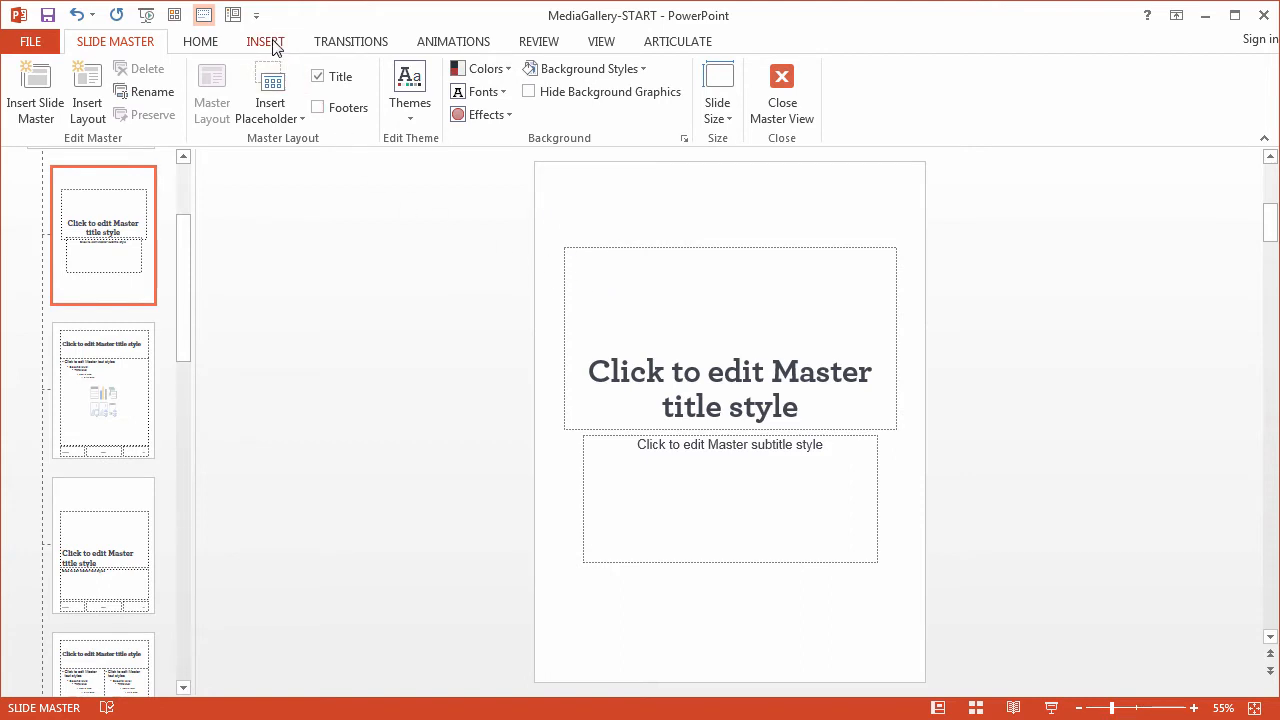
# Insert the MediaGallery-DesignComp picture onto the layout
pyautogui.click(265, 41)
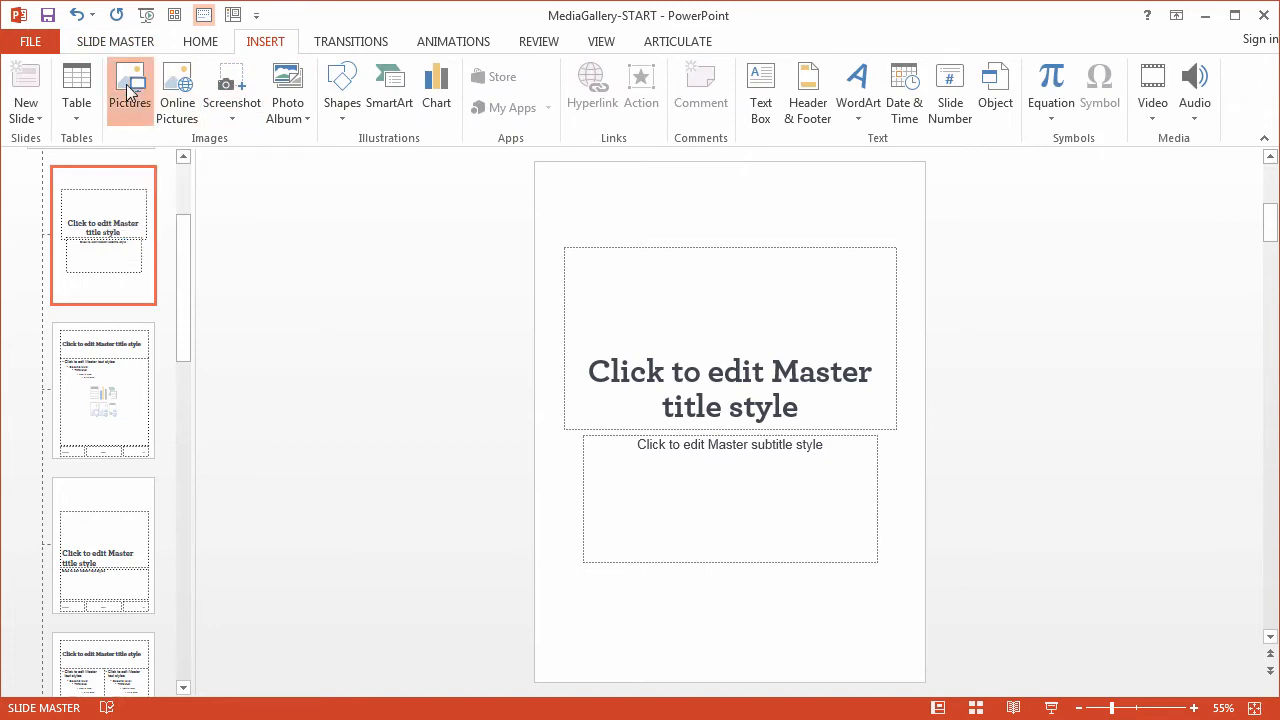
pyautogui.click(129, 90)
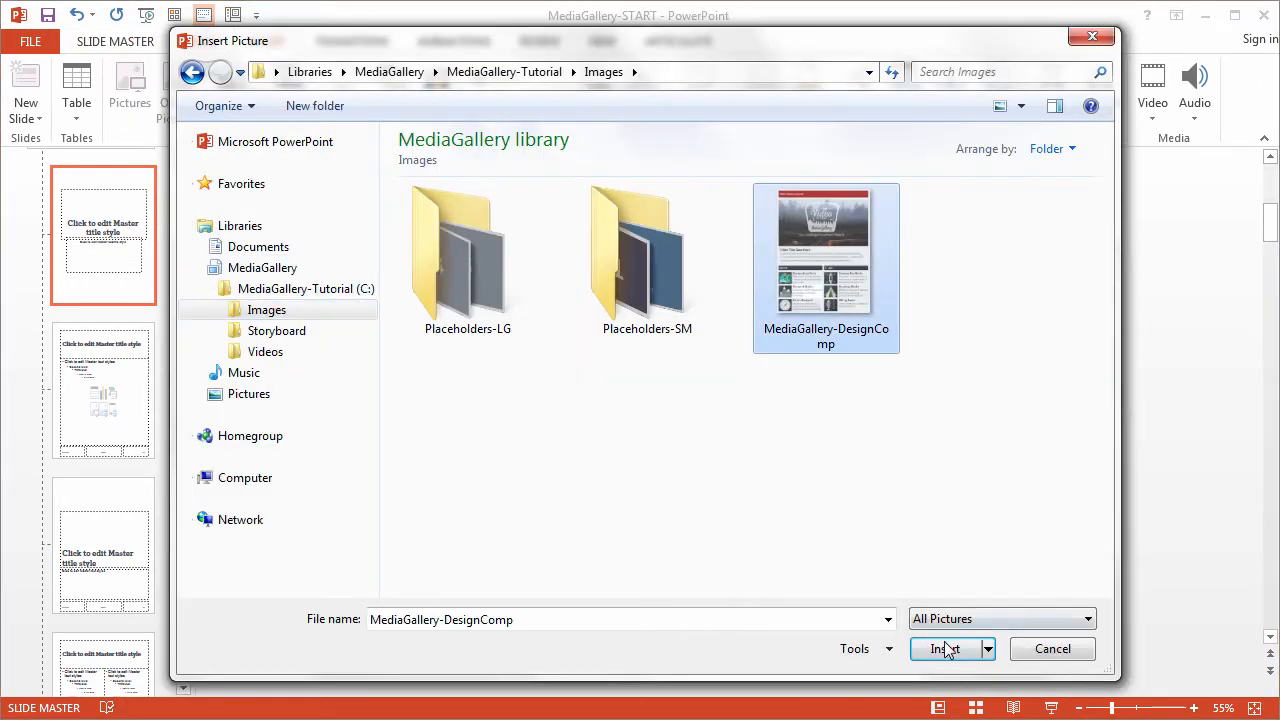
pyautogui.click(943, 648)
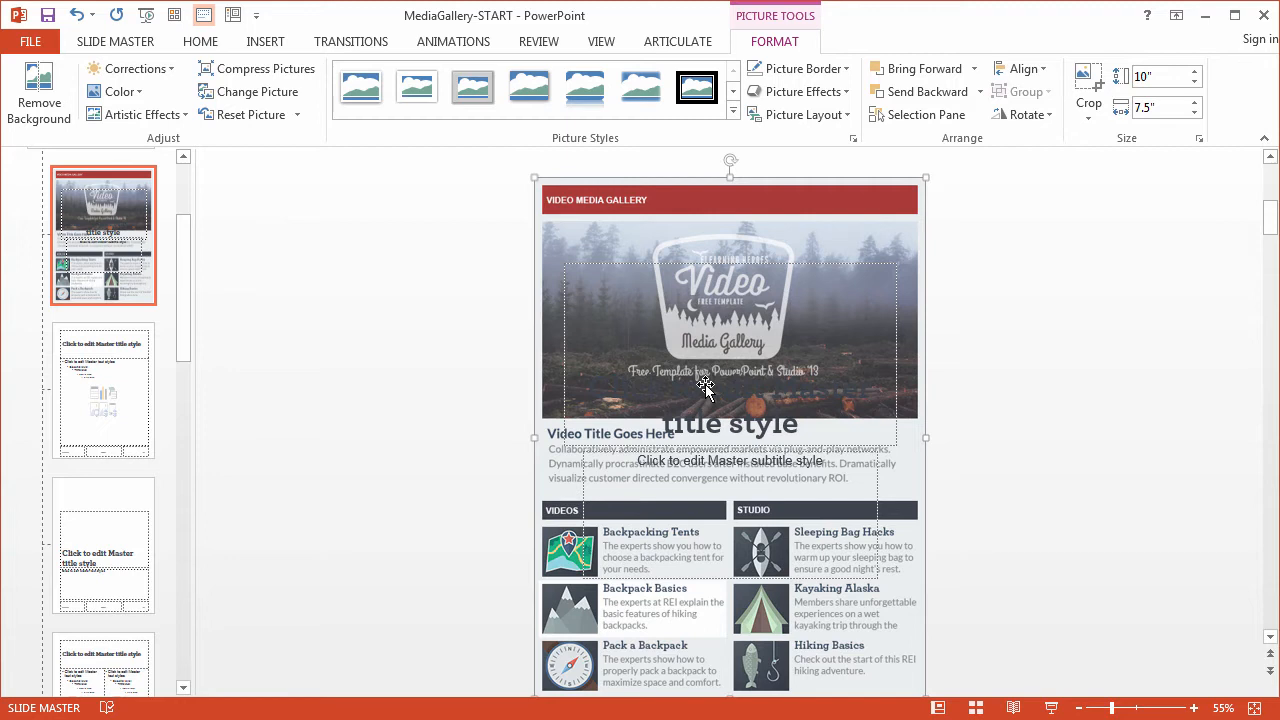
pyautogui.moveTo(585, 445)
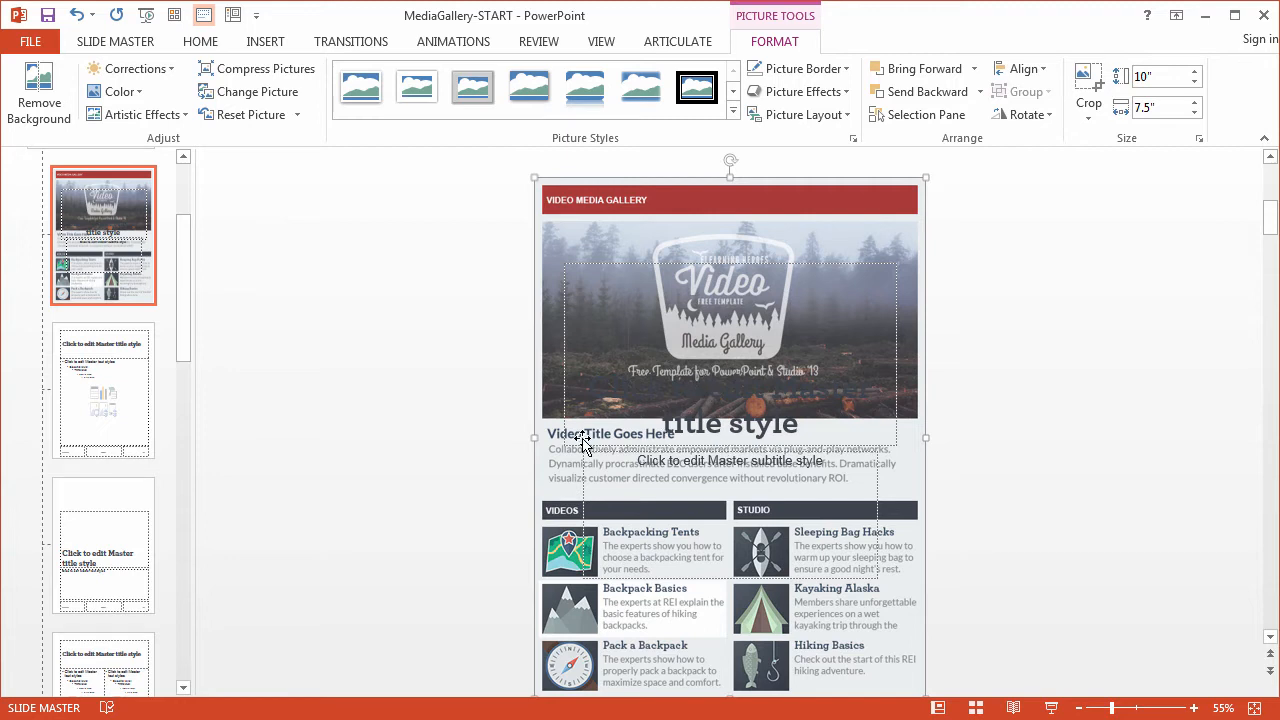
pyautogui.moveTo(625, 335)
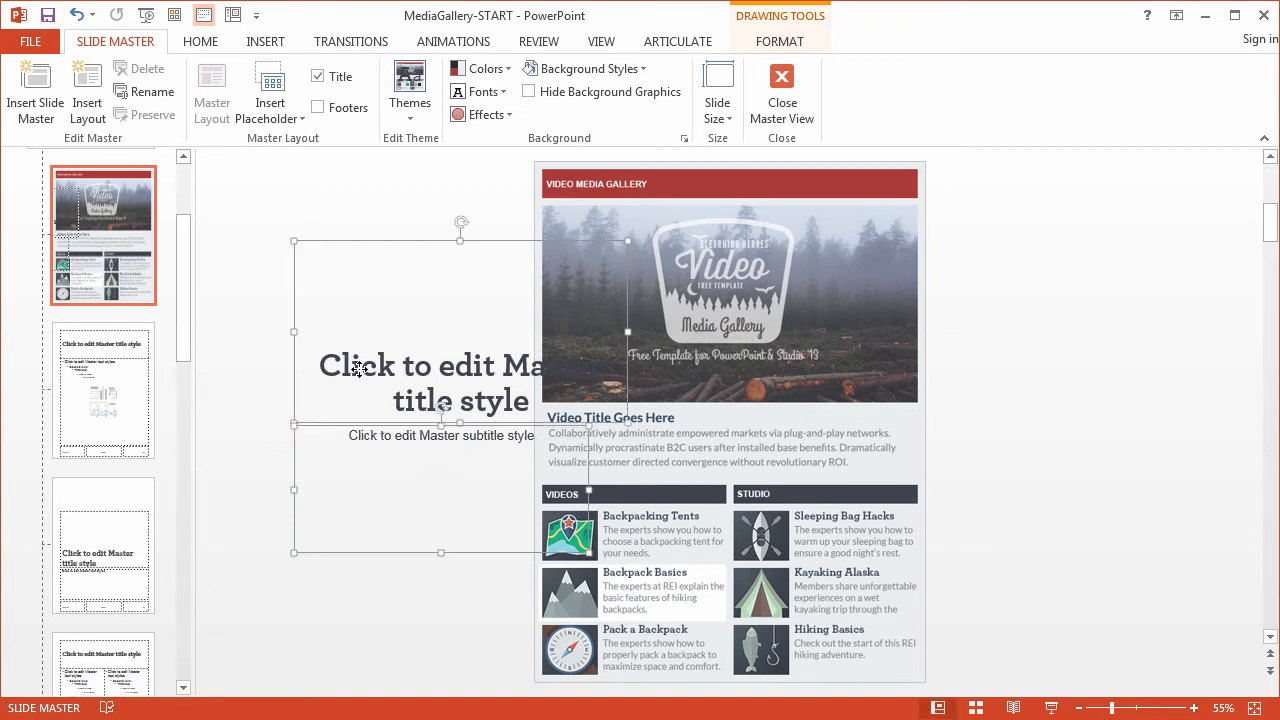
# Switch to the Home tab's text formatting commands
pyautogui.click(200, 41)
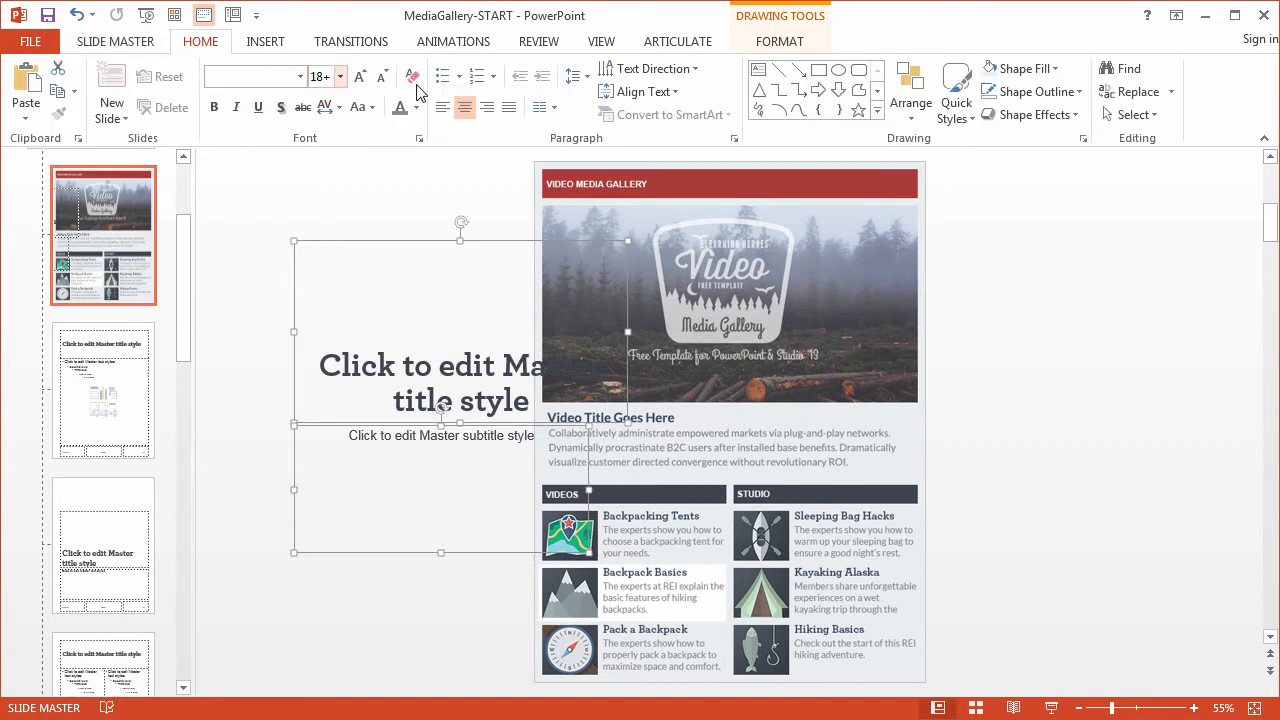
# Left-align the title placeholder, change its prompt to 'Video title here', and shrink the font
pyautogui.click(442, 107)
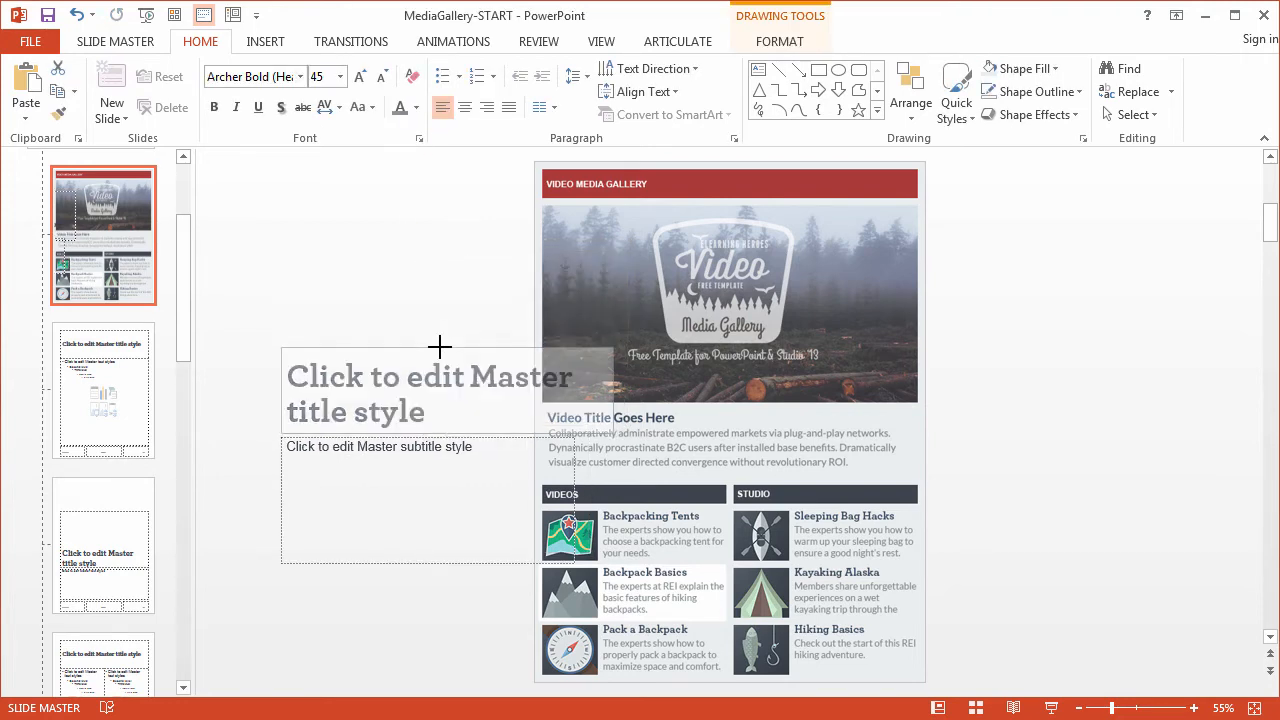
pyautogui.click(428, 390)
pyautogui.write('B')
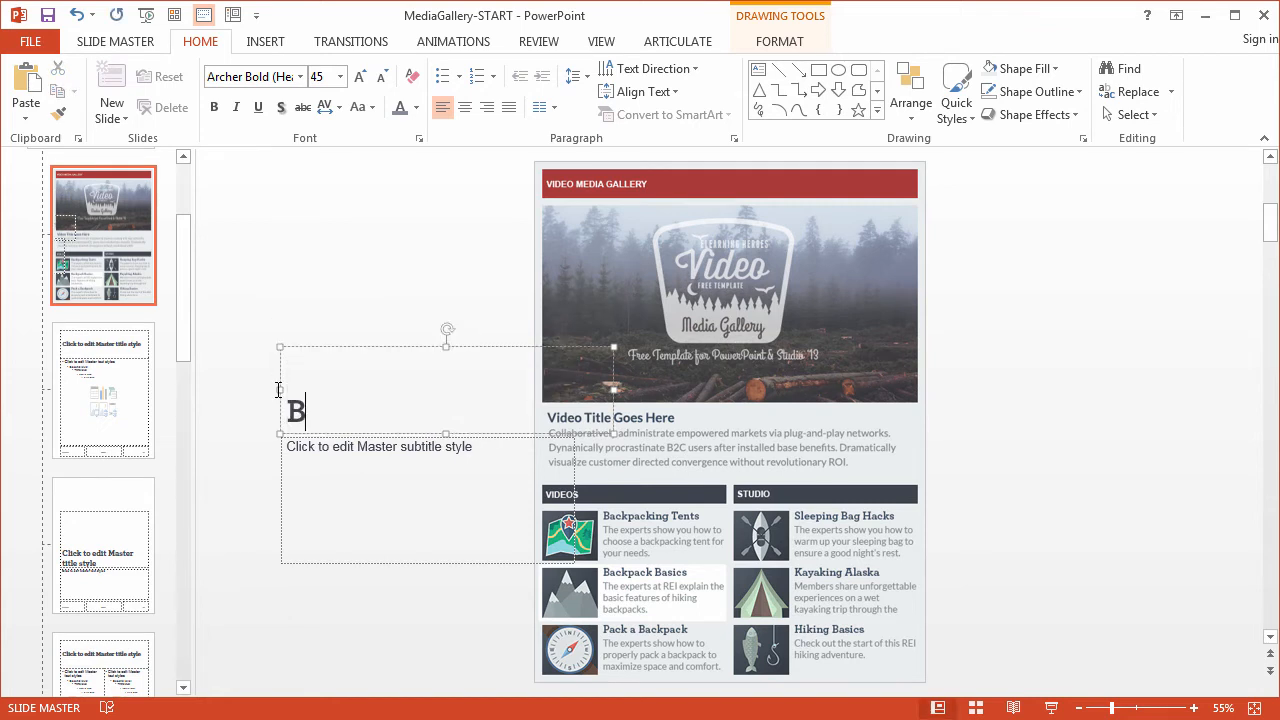
pyautogui.write('ideo')
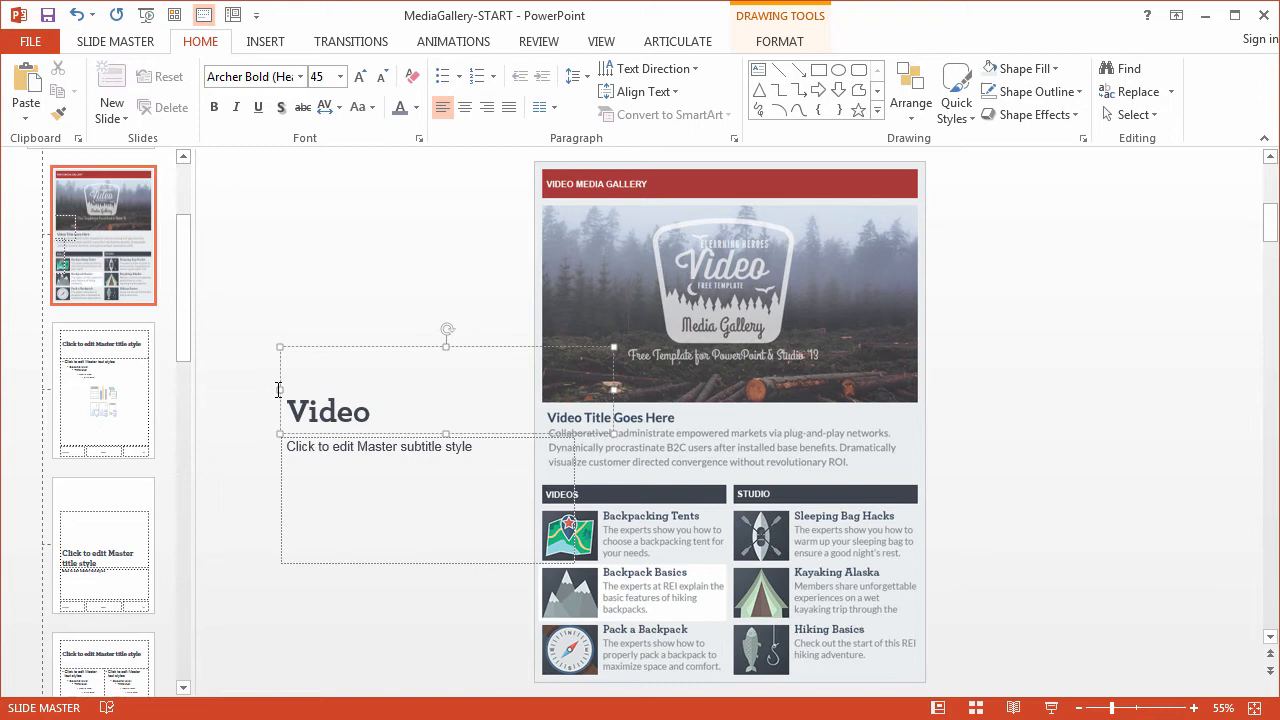
pyautogui.write('title')
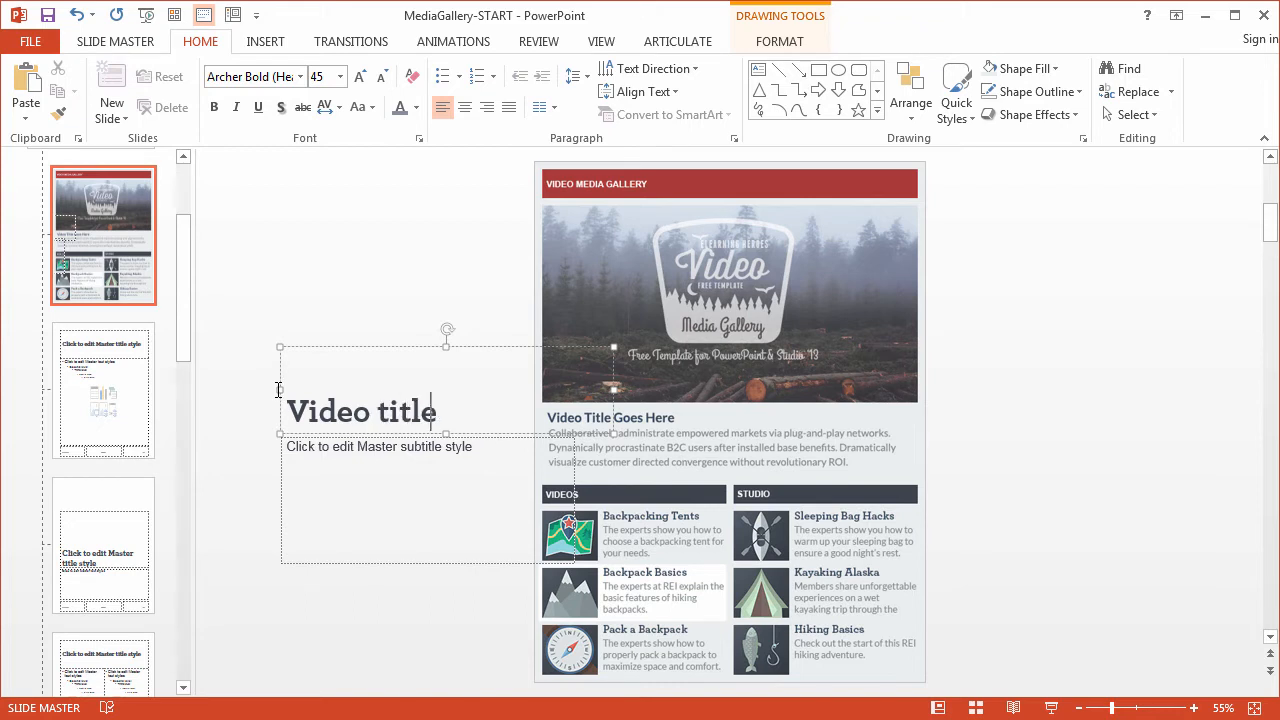
pyautogui.write('here')
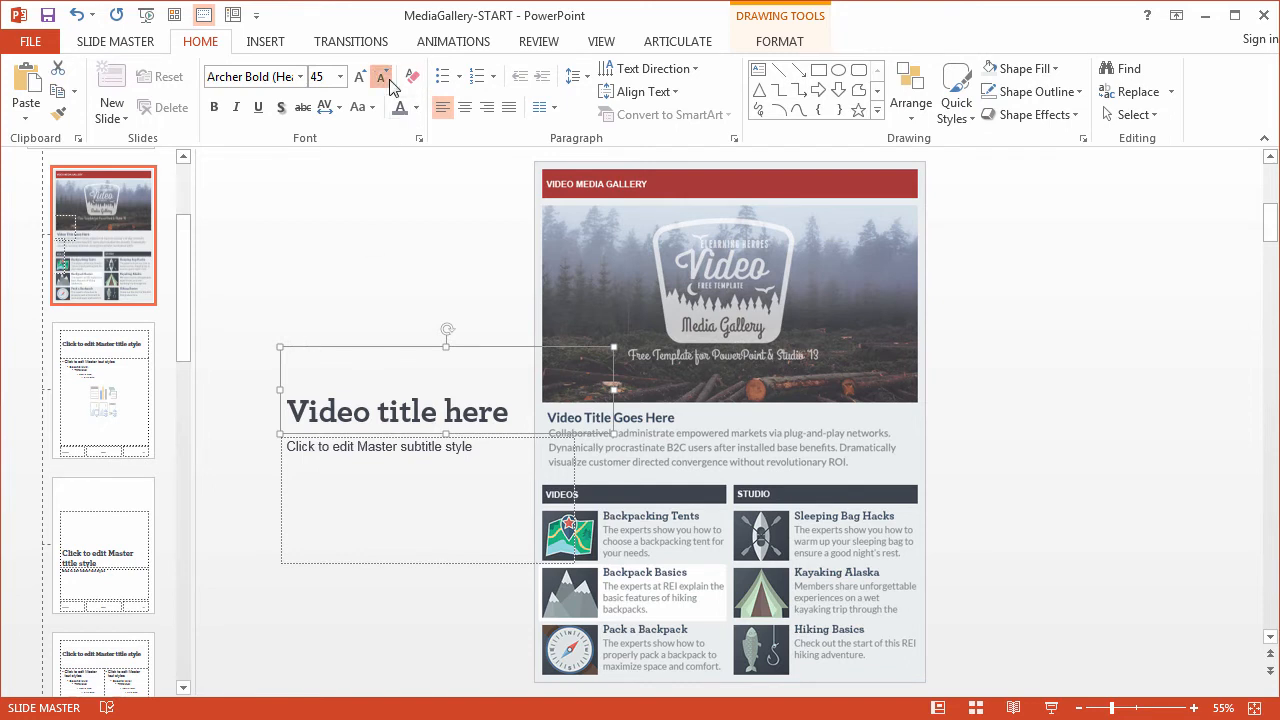
pyautogui.click(381, 76)
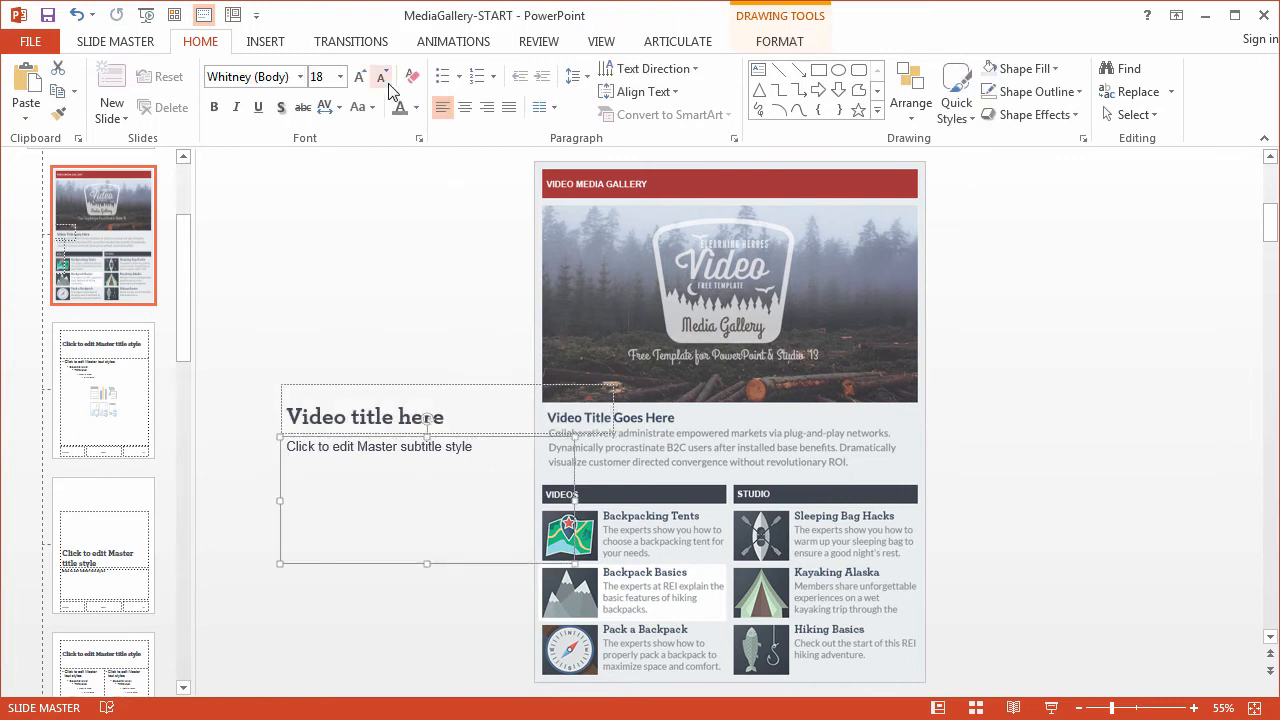
pyautogui.click(381, 75)
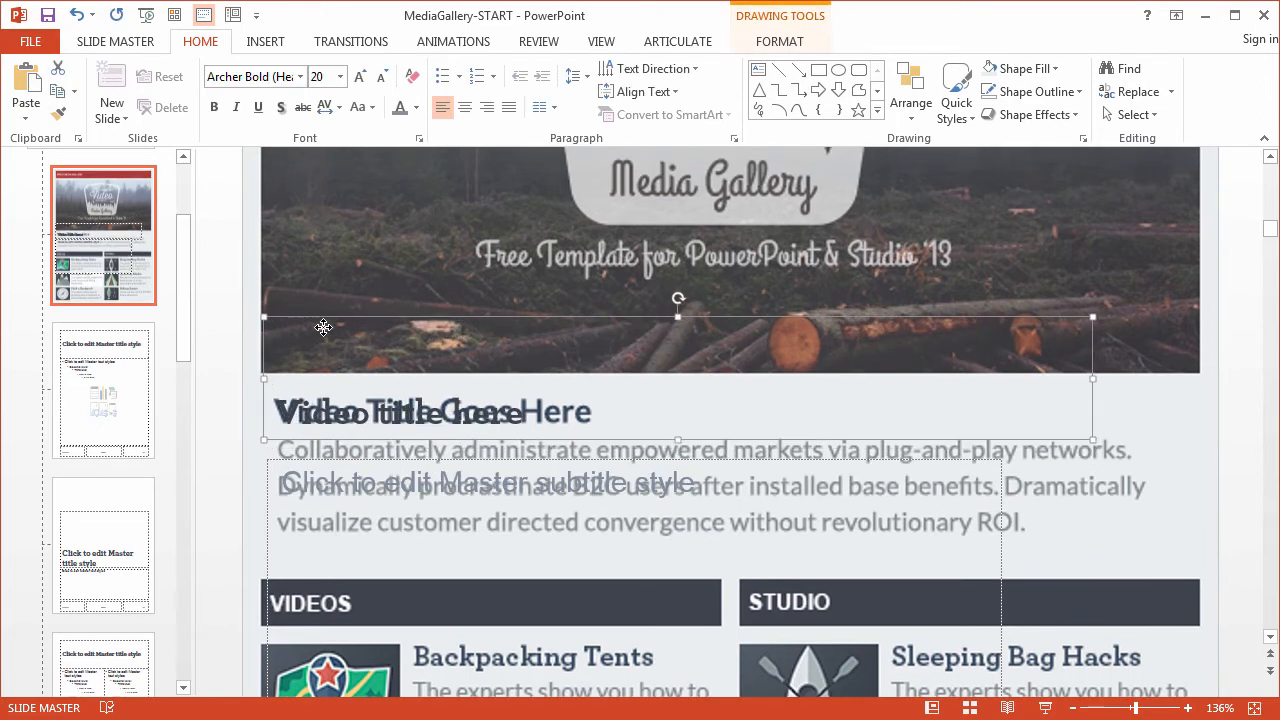
# Reduce the subtitle placeholder's text to 14 pt over the comp's description
pyautogui.click(630, 485)
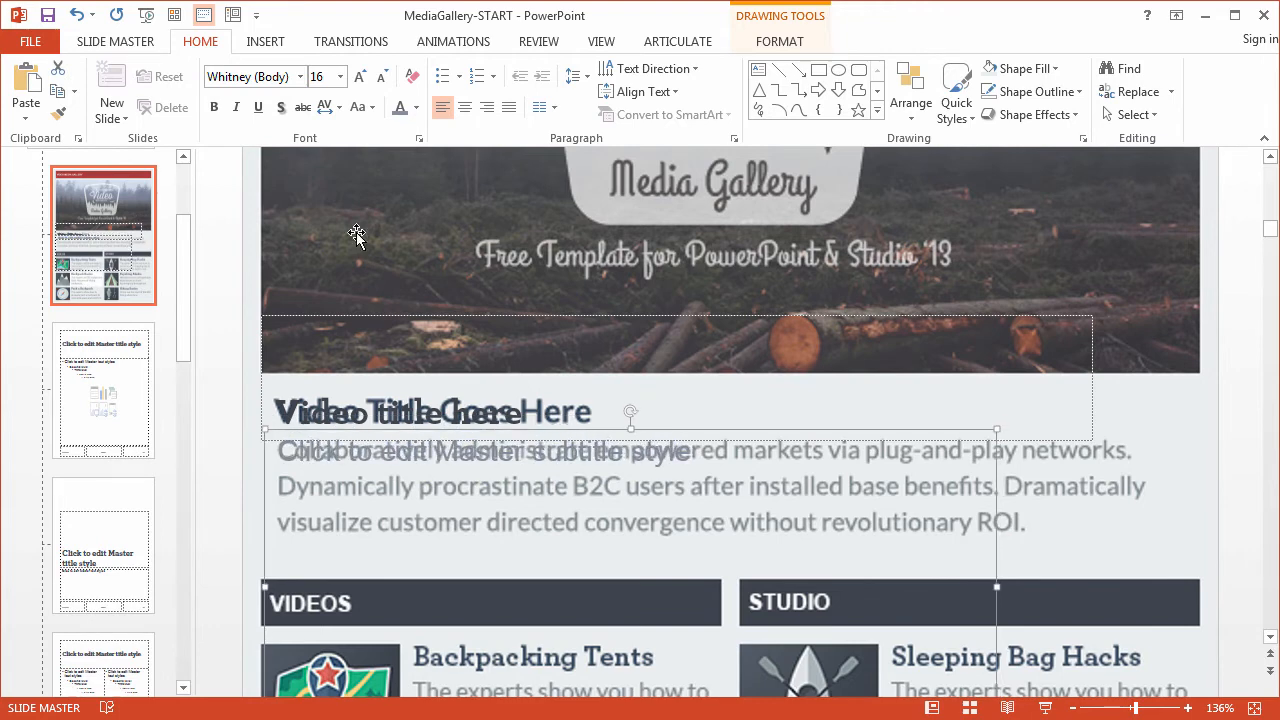
pyautogui.click(381, 76)
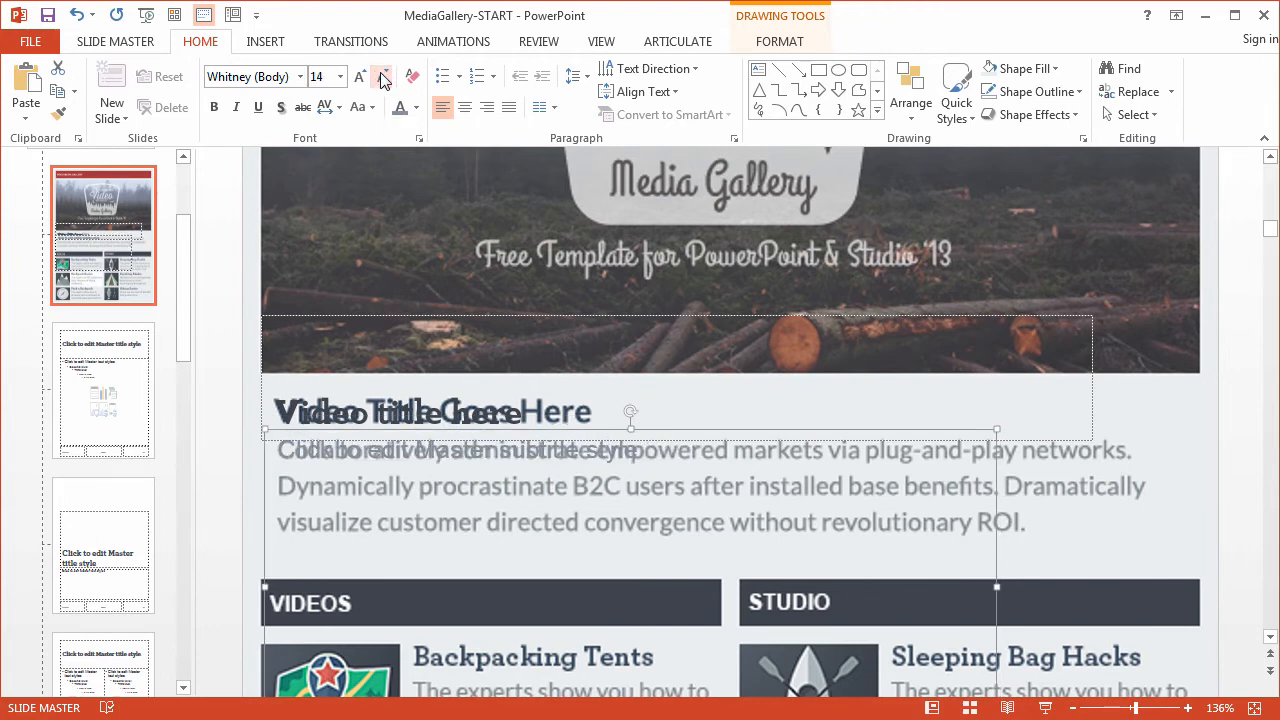
pyautogui.moveTo(880, 190)
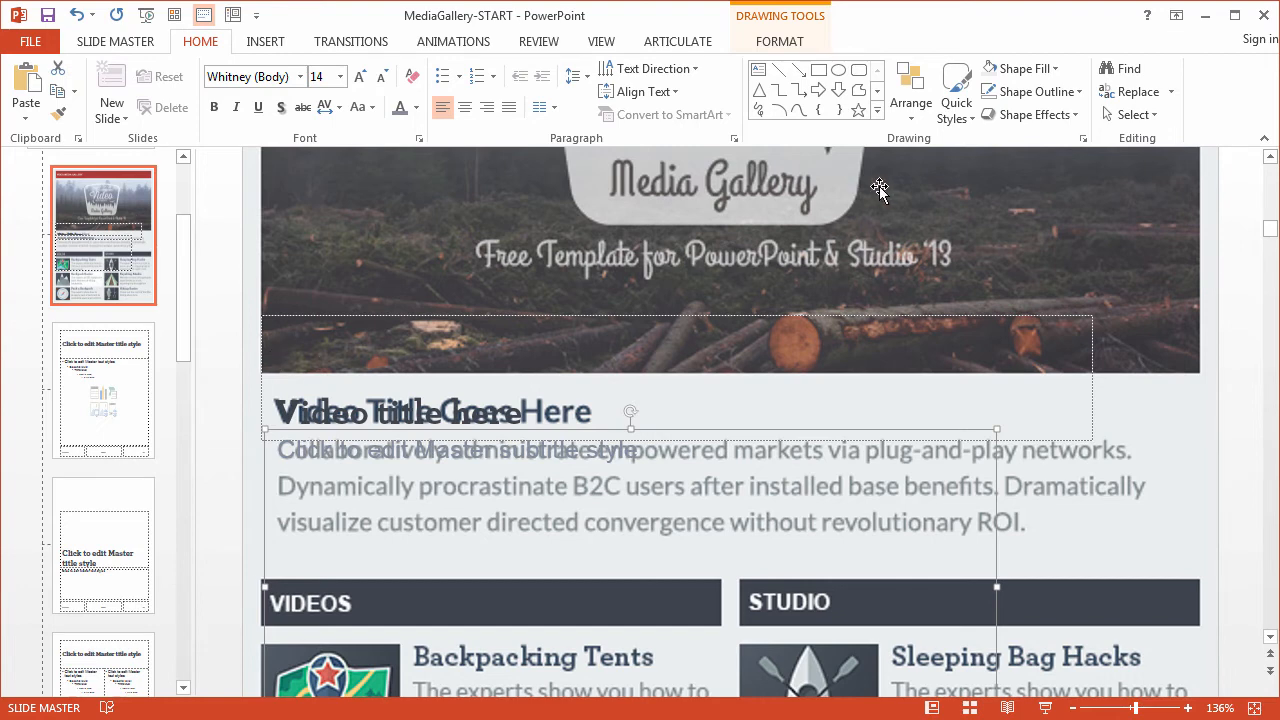
pyautogui.moveTo(175, 213)
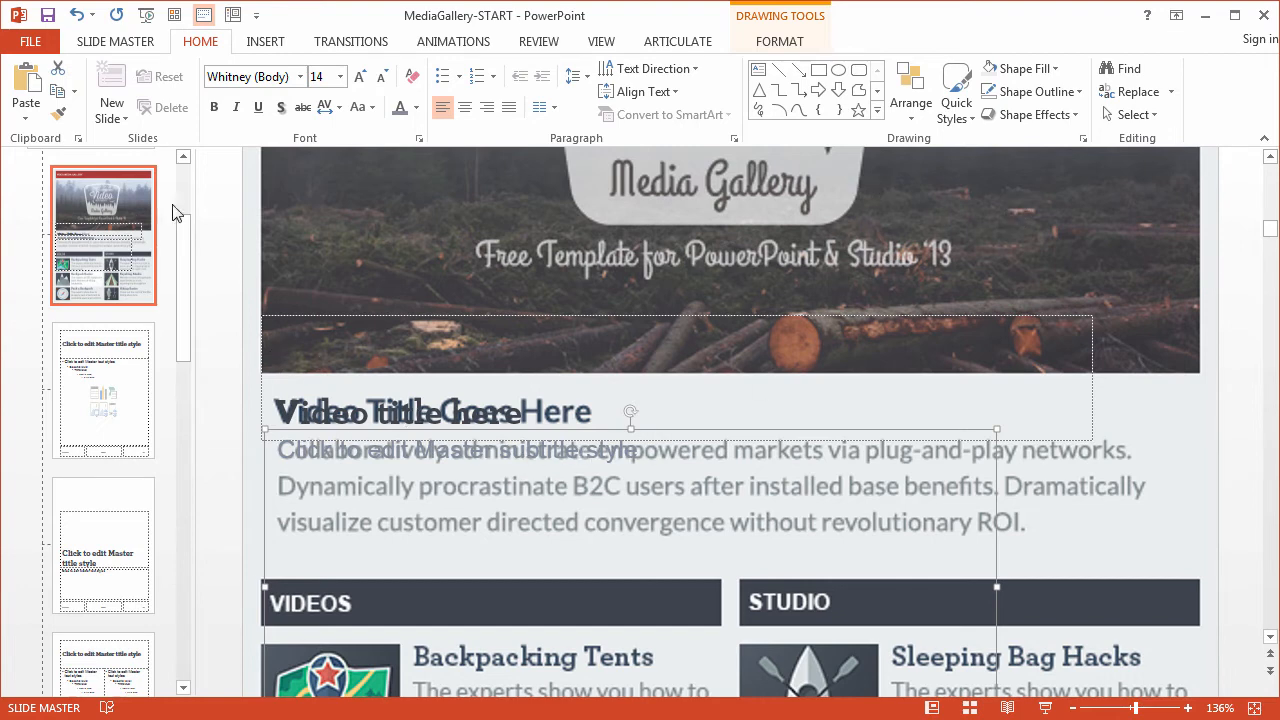
# Hide the design comp picture using the Selection Pane
pyautogui.click(1131, 114)
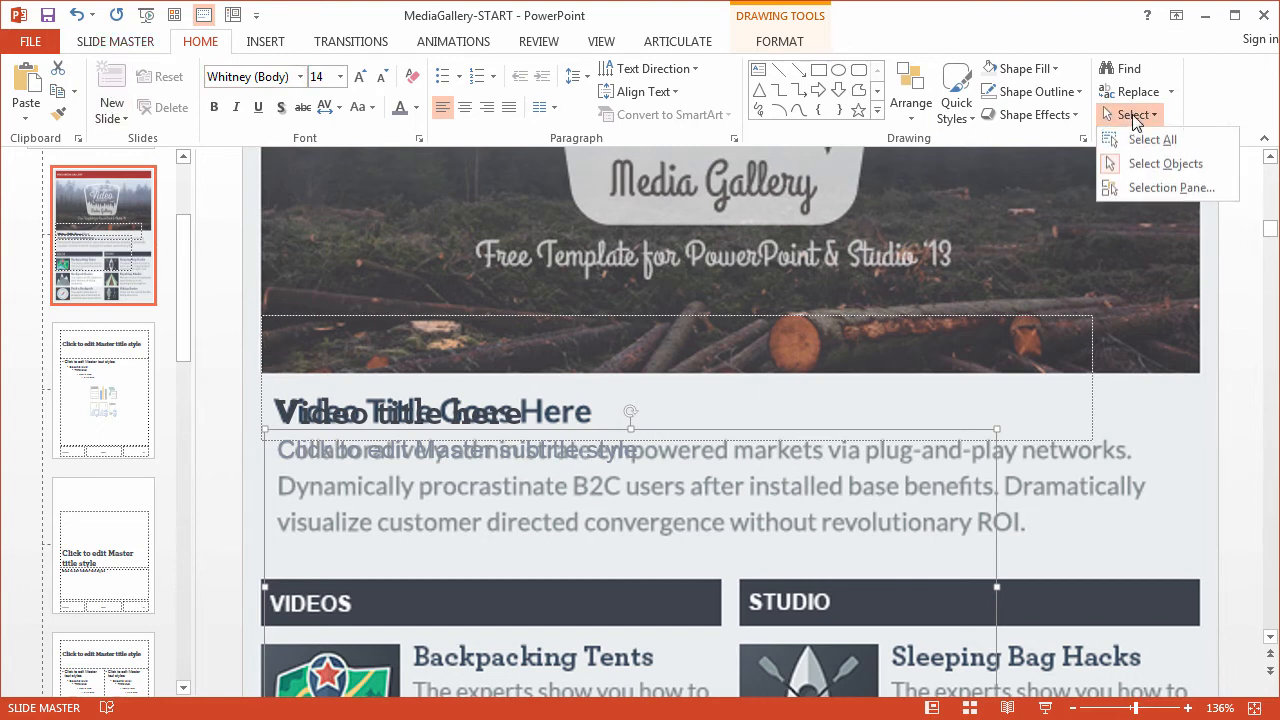
pyautogui.click(1170, 187)
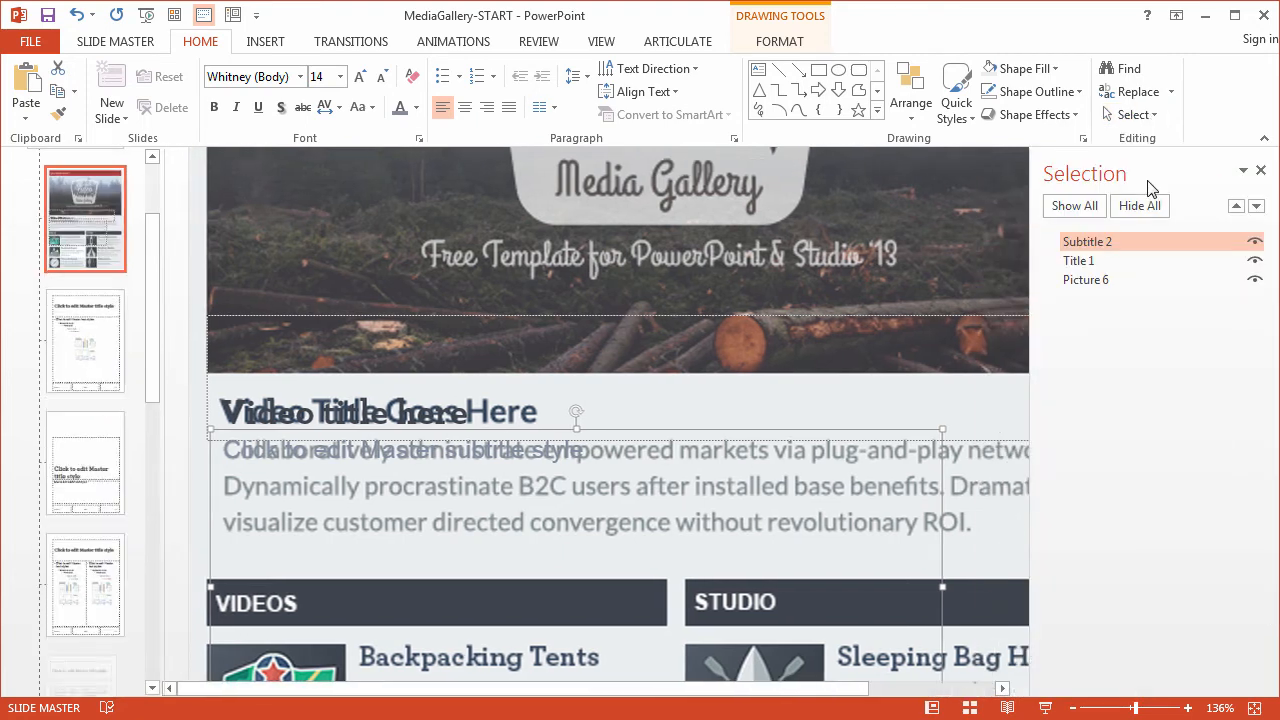
pyautogui.click(1255, 279)
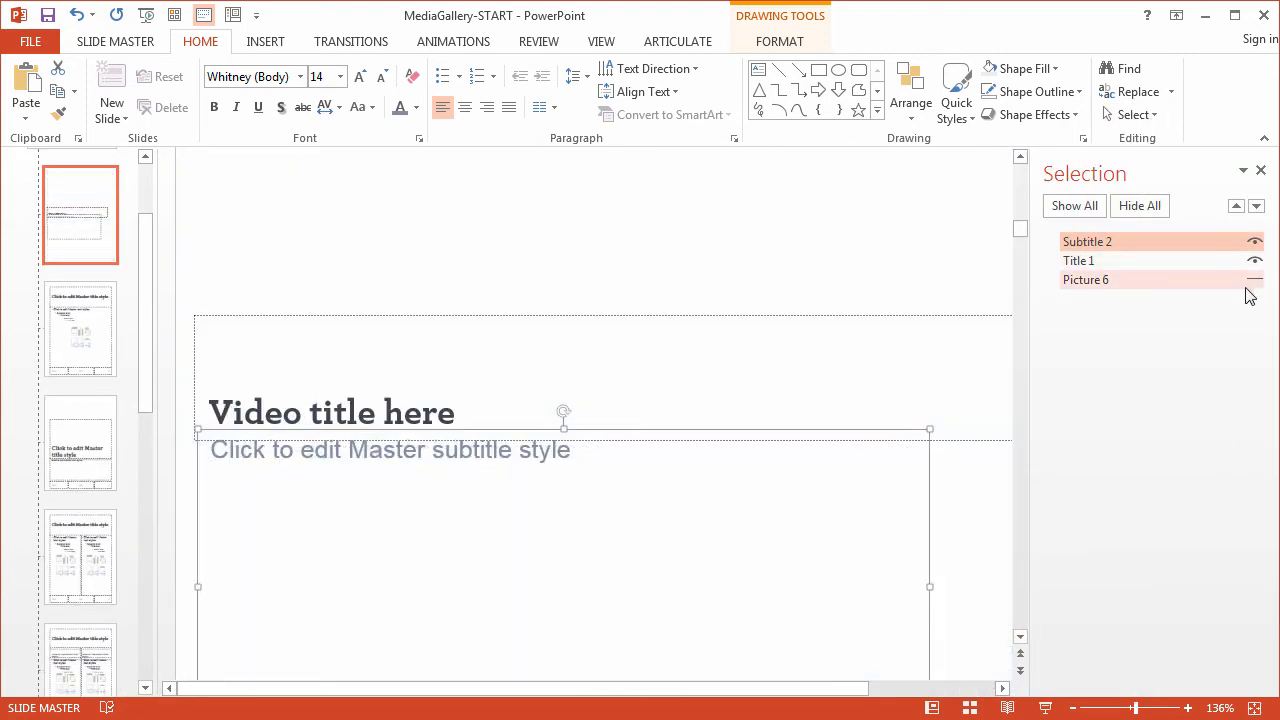
# Select the Subtitle 2 and Title 1 placeholders together
pyautogui.click(553, 350)
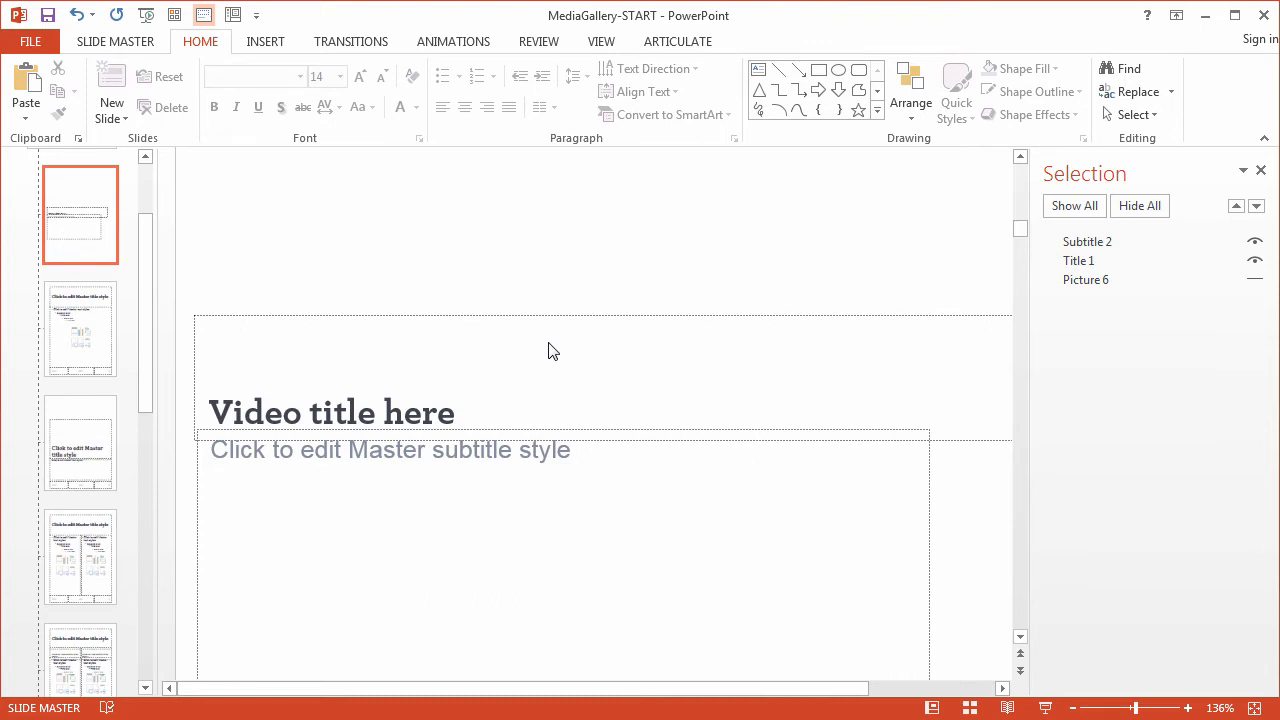
pyautogui.click(330, 412)
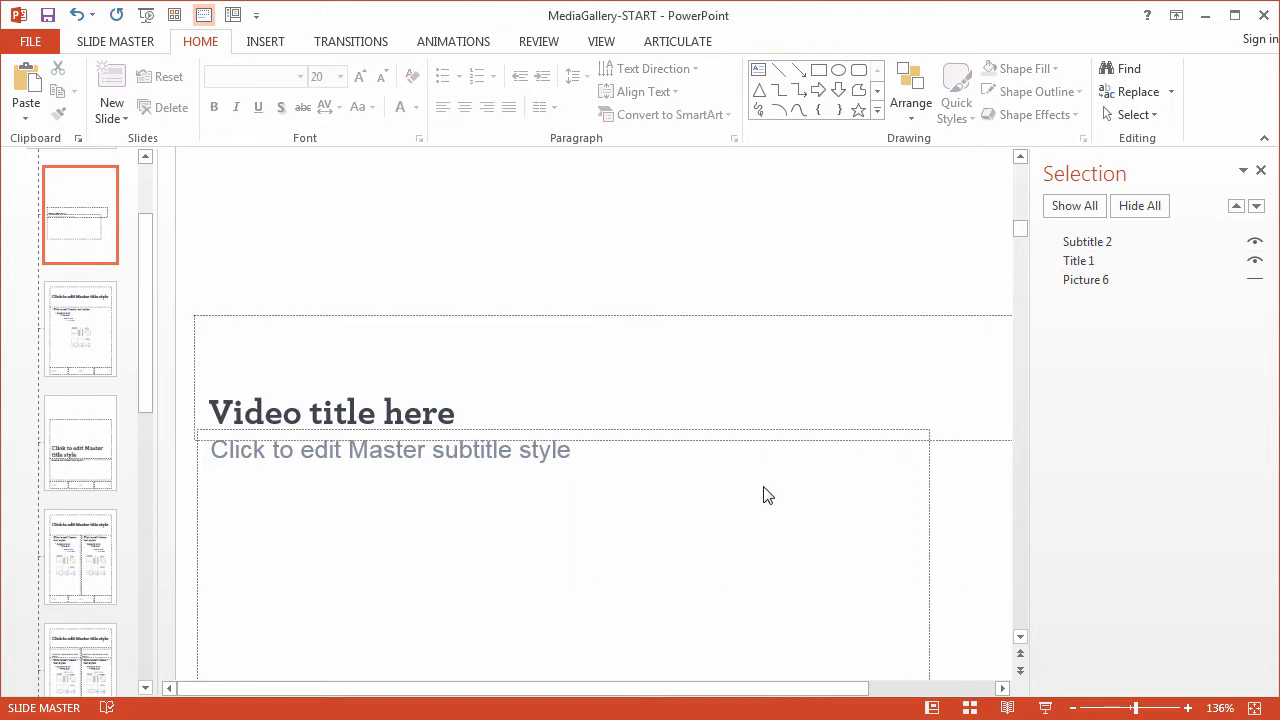
pyautogui.moveTo(437, 457)
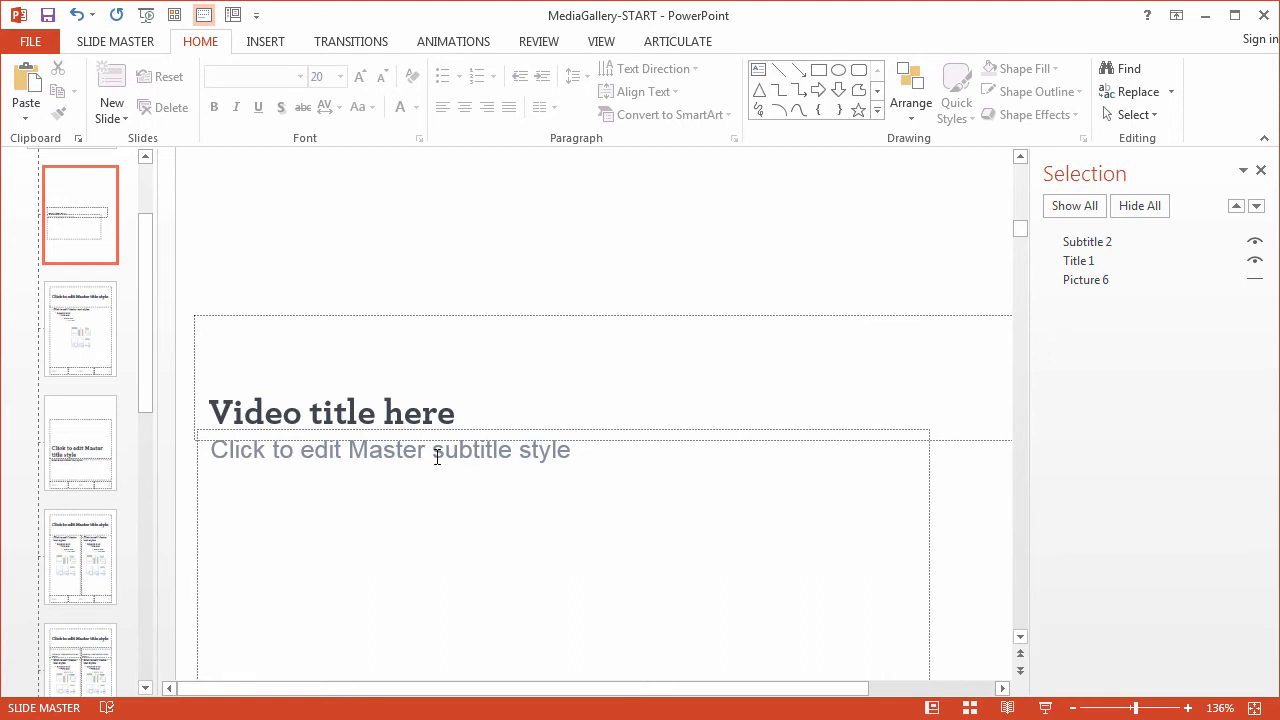
pyautogui.click(389, 449)
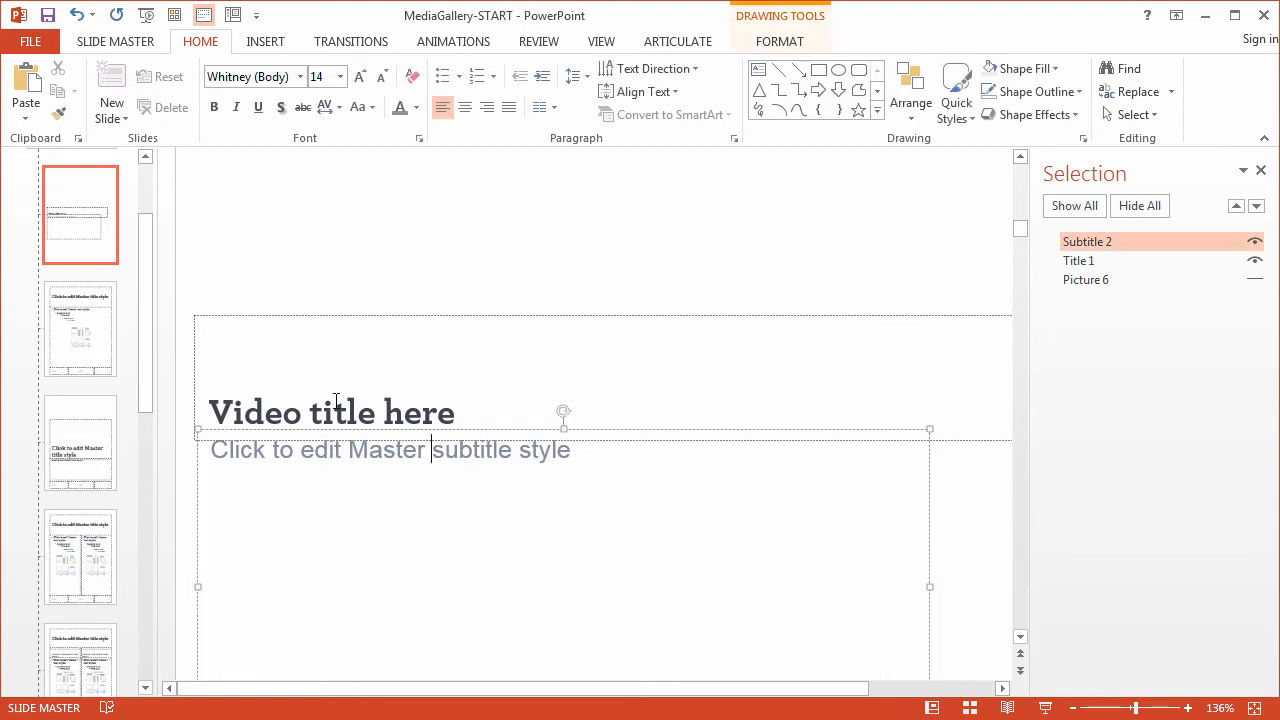
pyautogui.click(1079, 260)
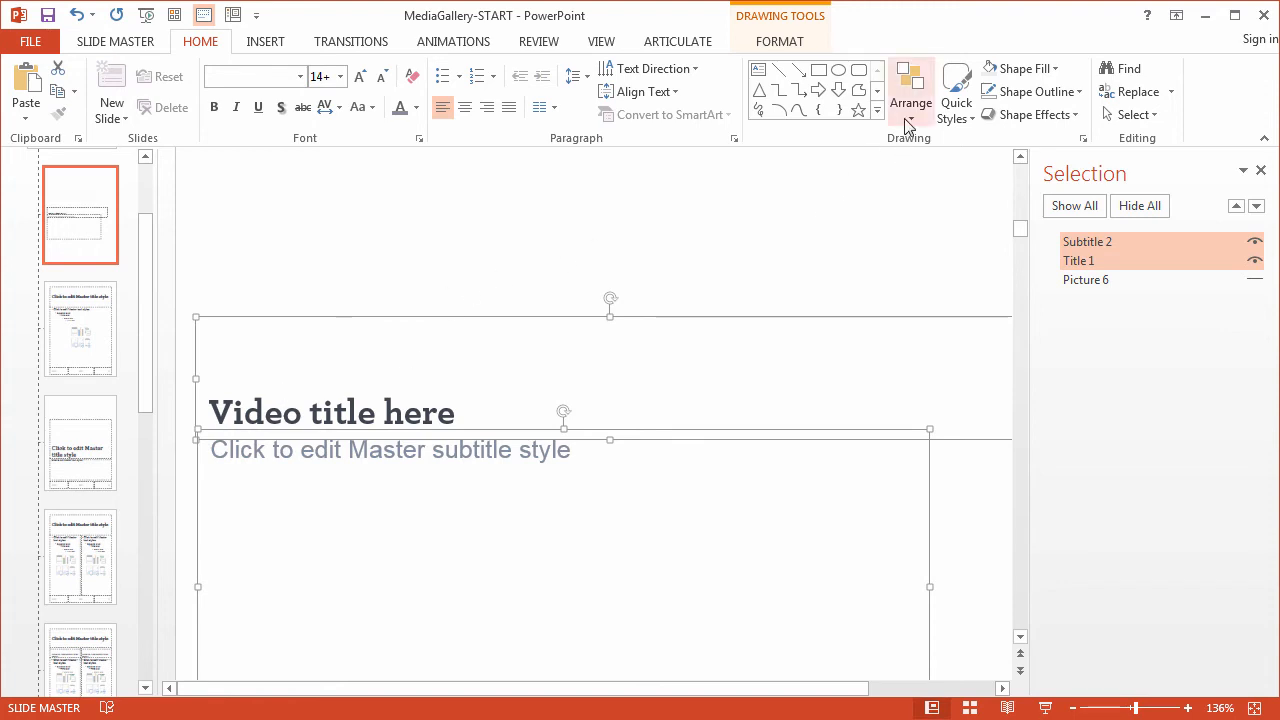
# Unhide Picture 6, then resize Subtitle 2 and Title 1 to fit the comp's text areas
pyautogui.click(910, 90)
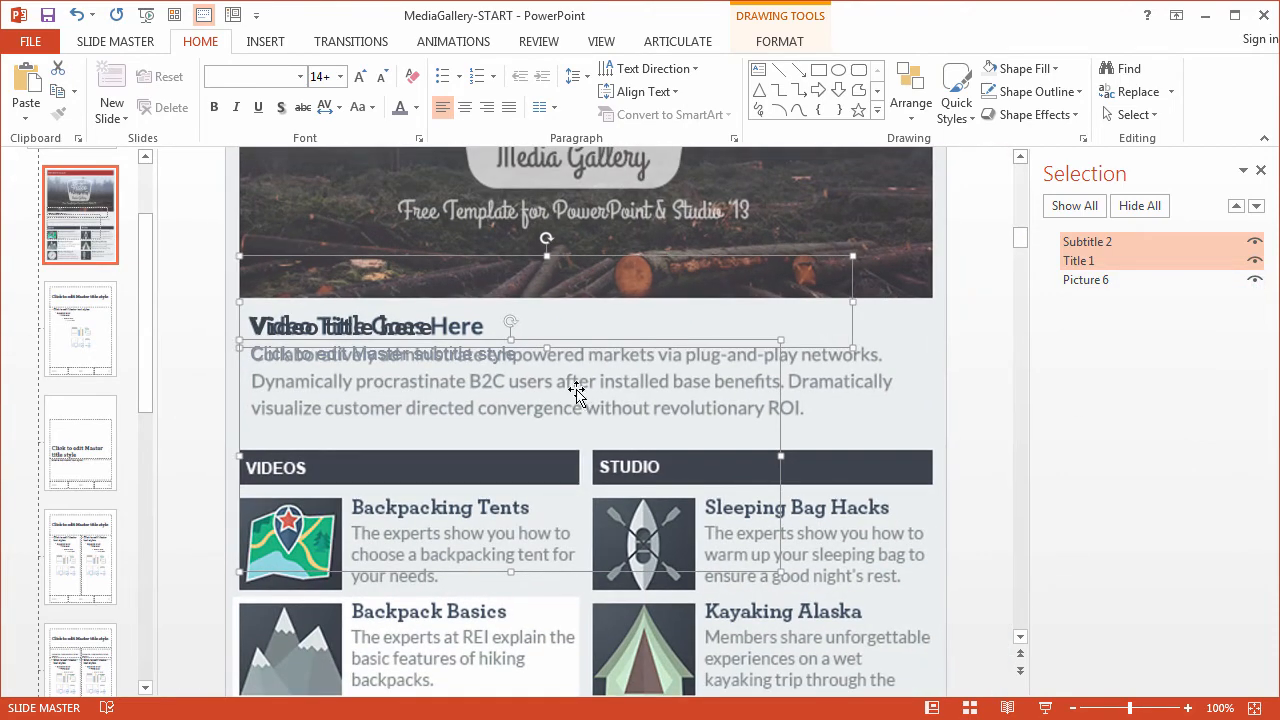
pyautogui.click(1079, 260)
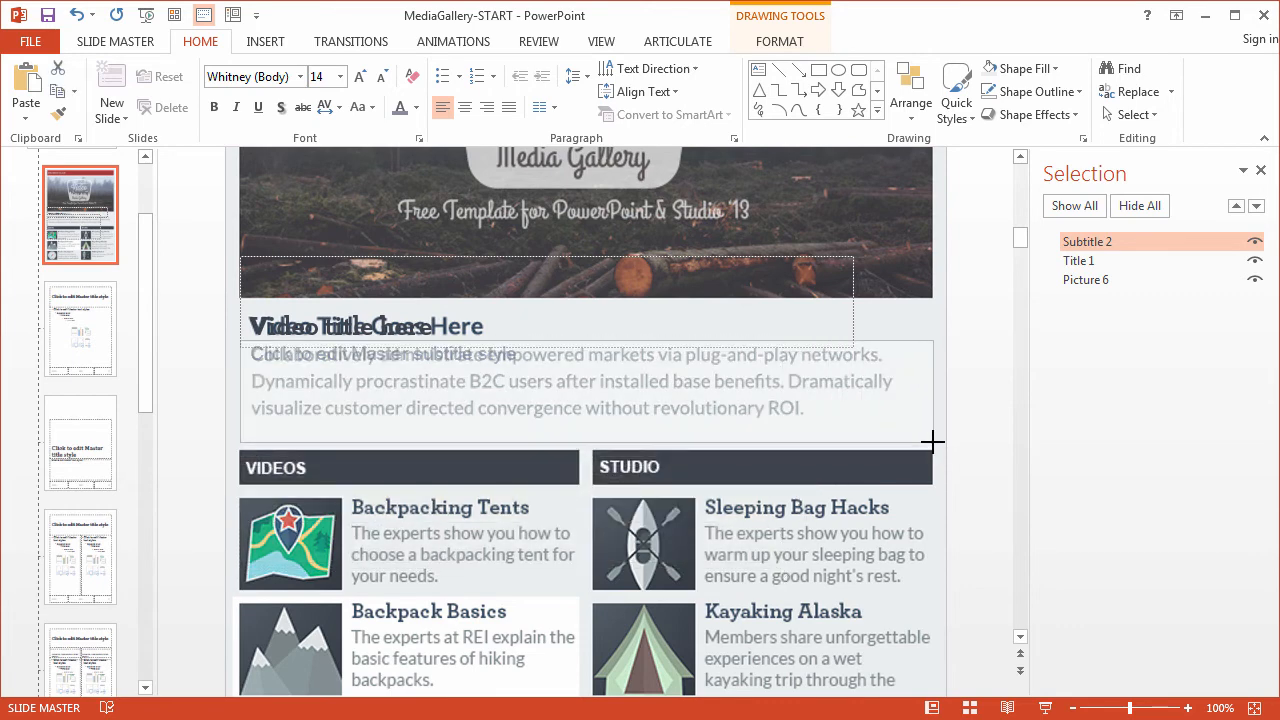
pyautogui.click(588, 380)
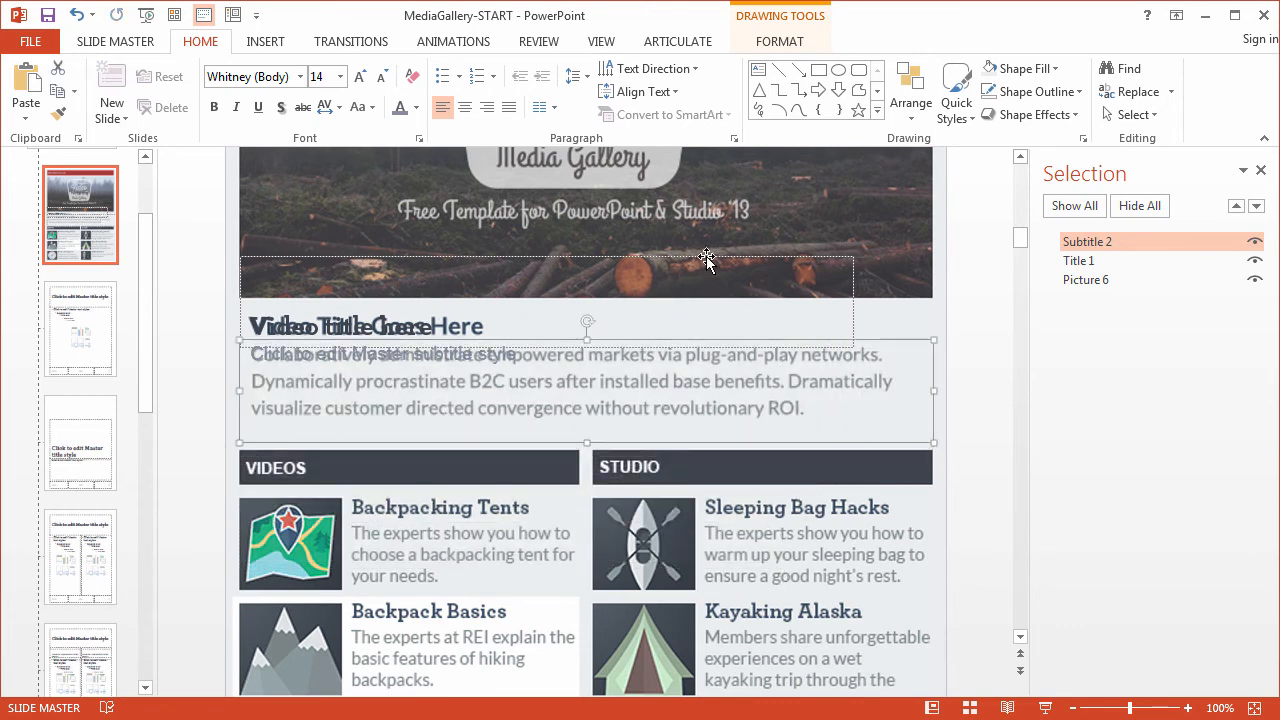
pyautogui.click(1079, 260)
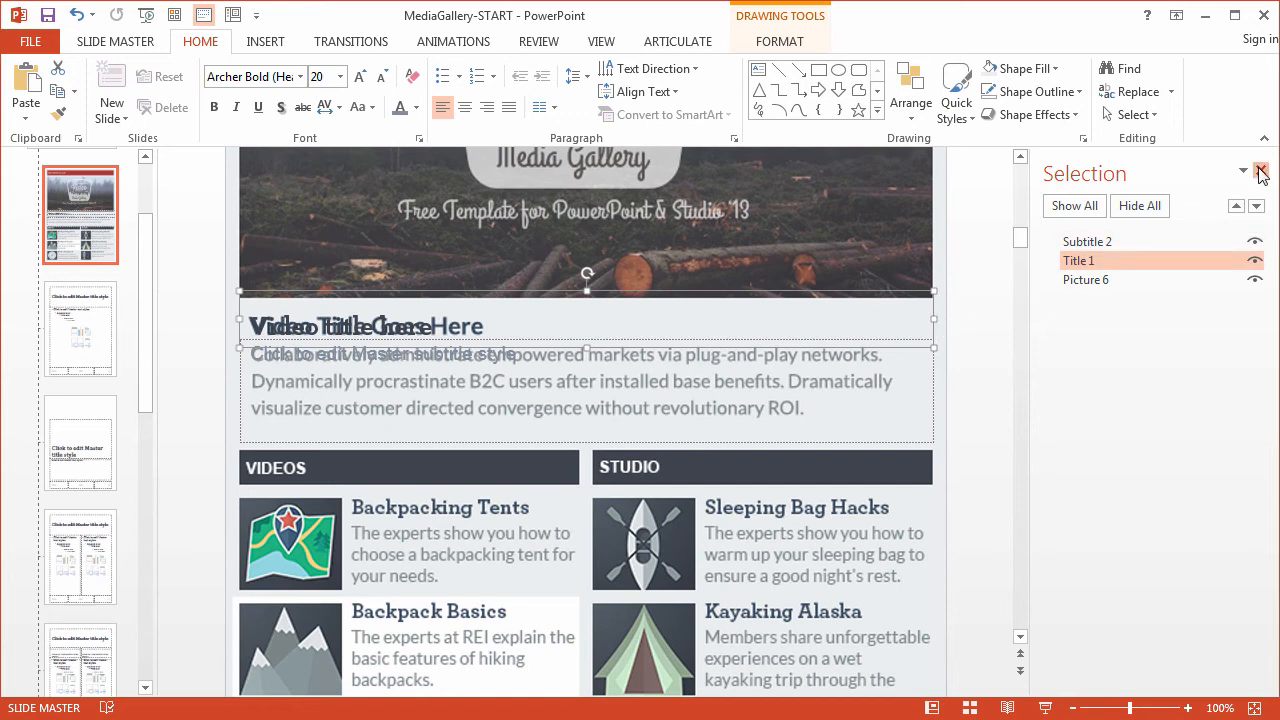
# Close the Selection Pane and set Do not Autofit on the title and subtitle placeholders
pyautogui.click(1261, 172)
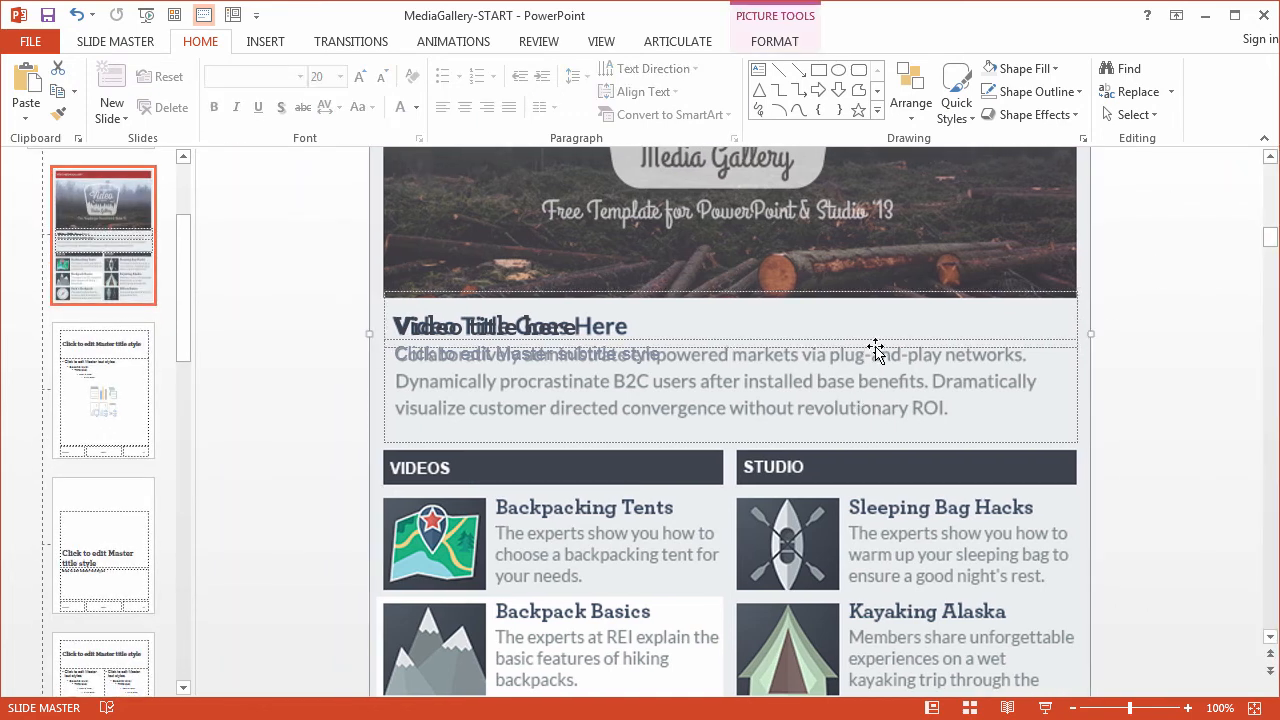
pyautogui.rightClick(878, 352)
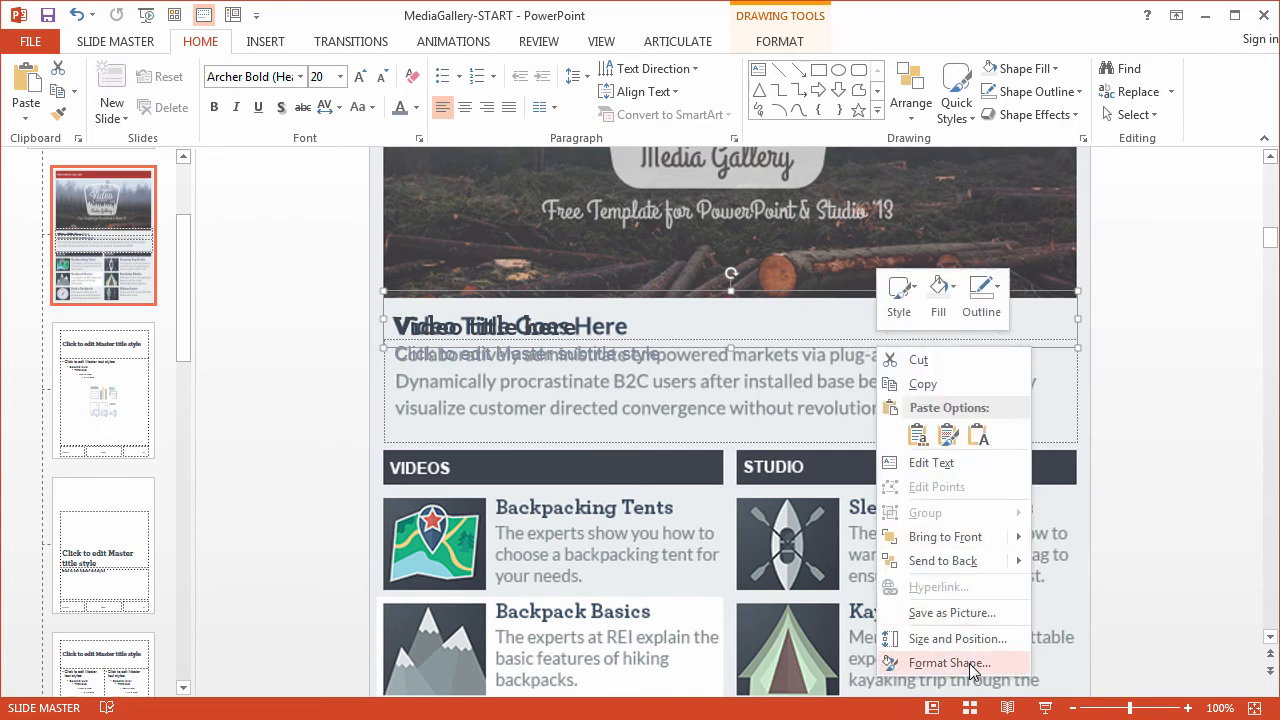
pyautogui.click(949, 663)
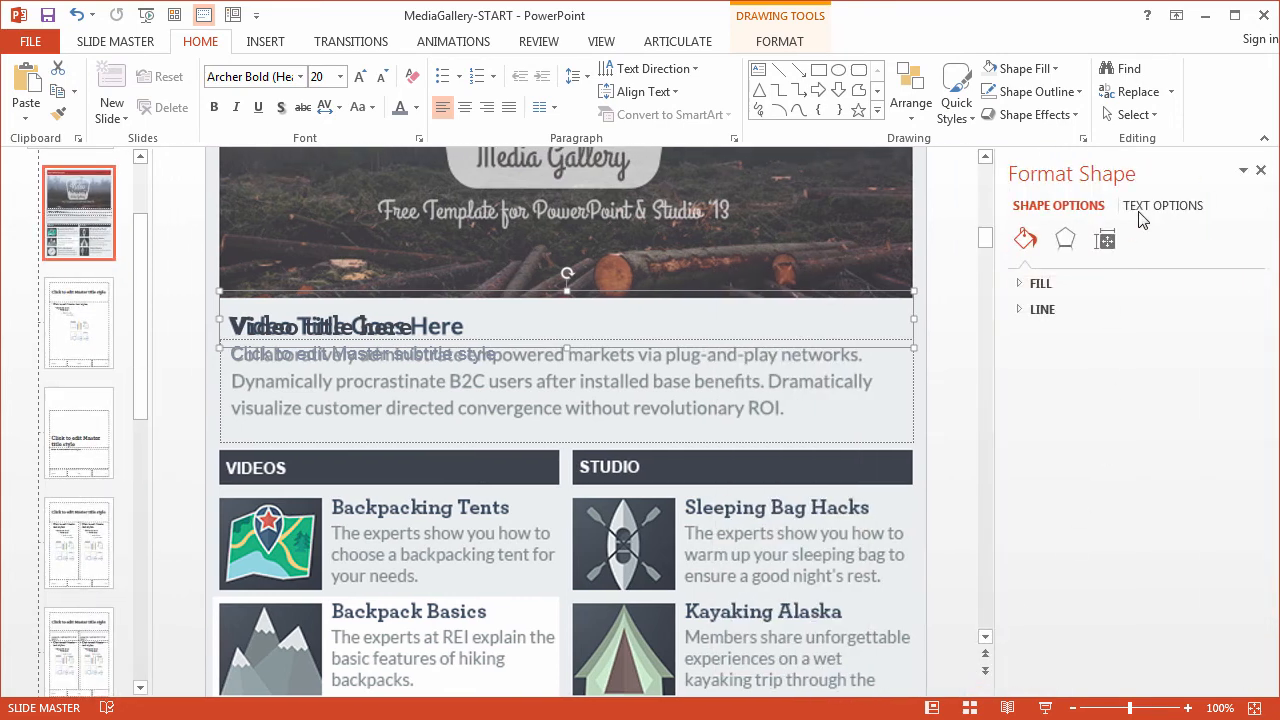
pyautogui.click(1161, 205)
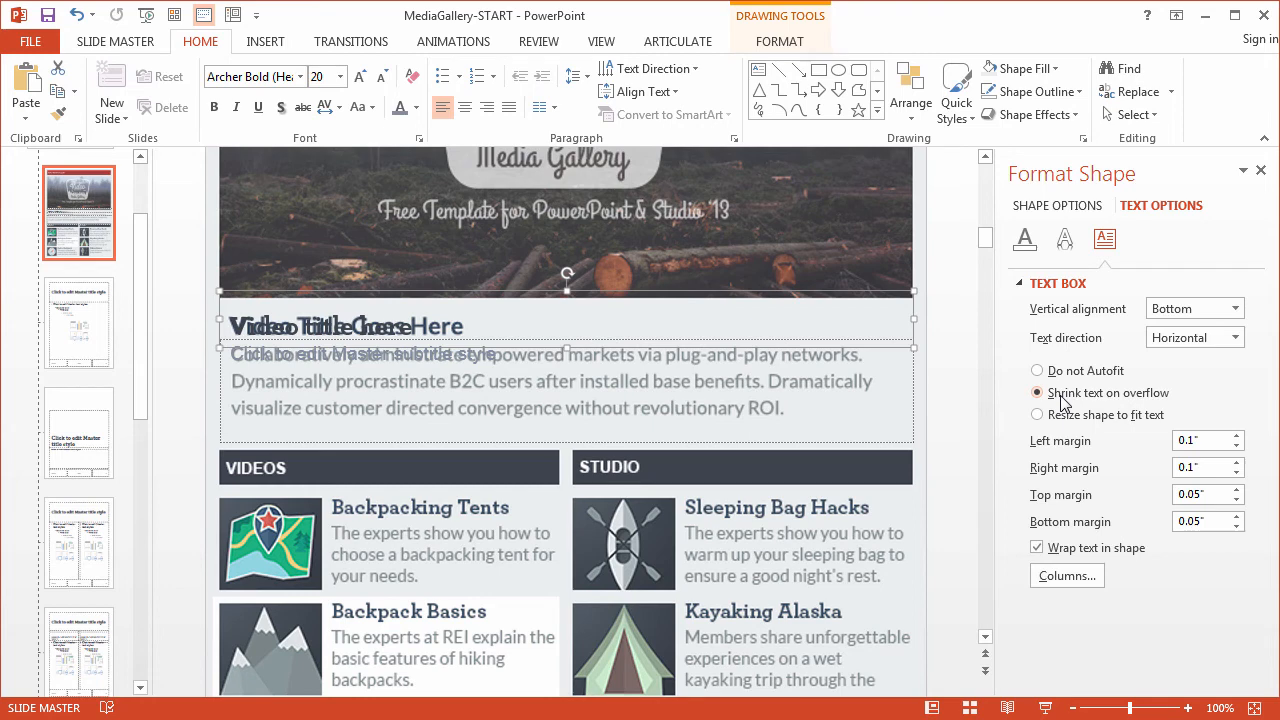
pyautogui.click(1037, 370)
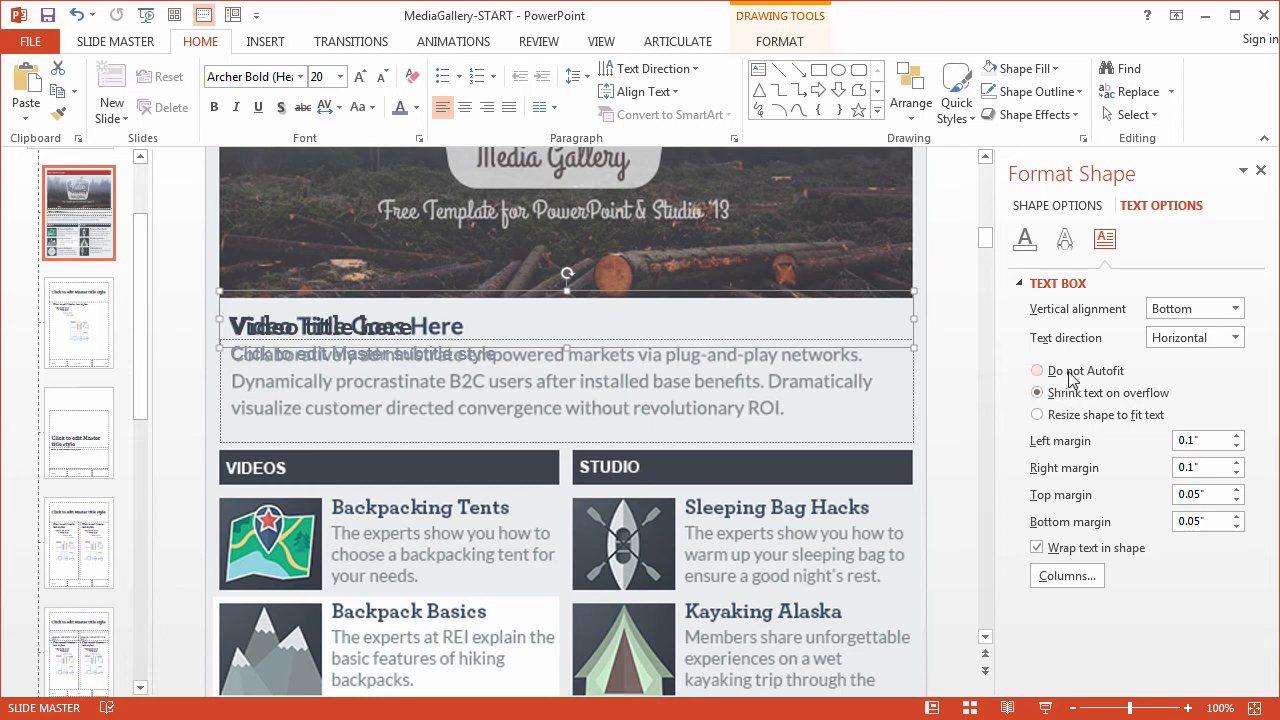
pyautogui.click(1037, 370)
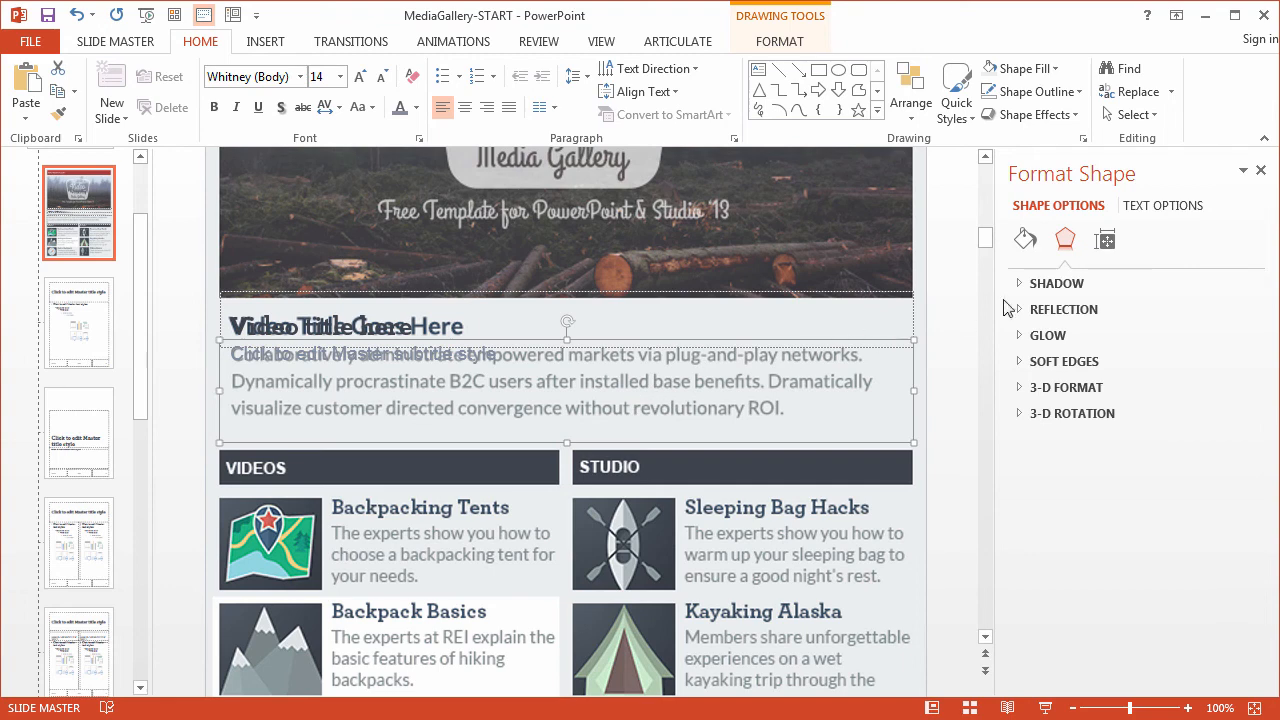
pyautogui.click(1162, 205)
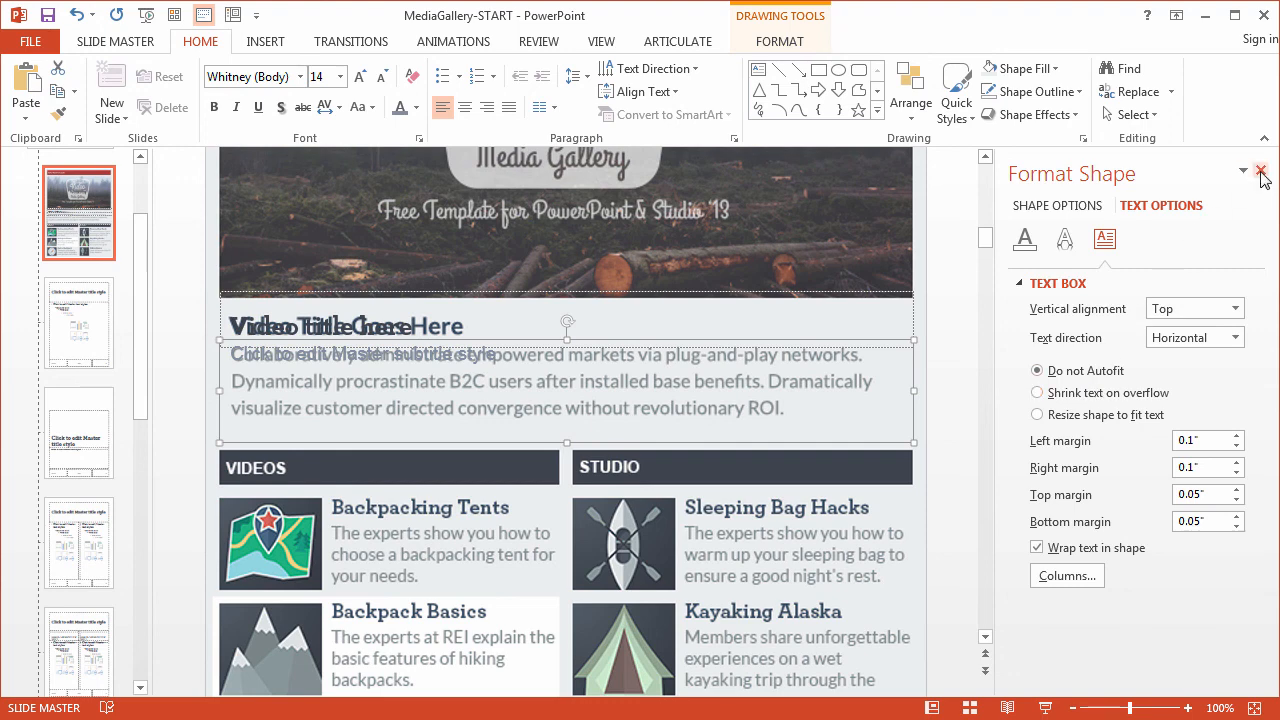
# Close the Format Shape pane and scroll up to review the whole slide master
pyautogui.click(1261, 172)
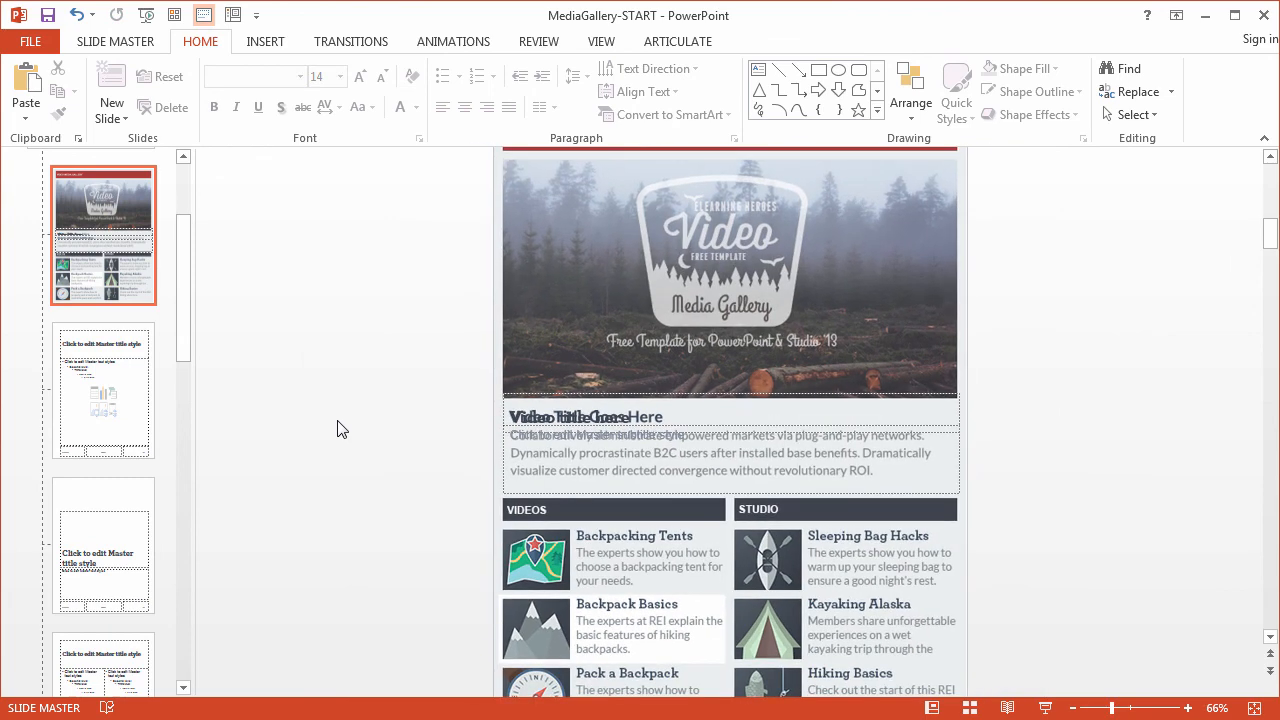
pyautogui.moveTo(838, 515)
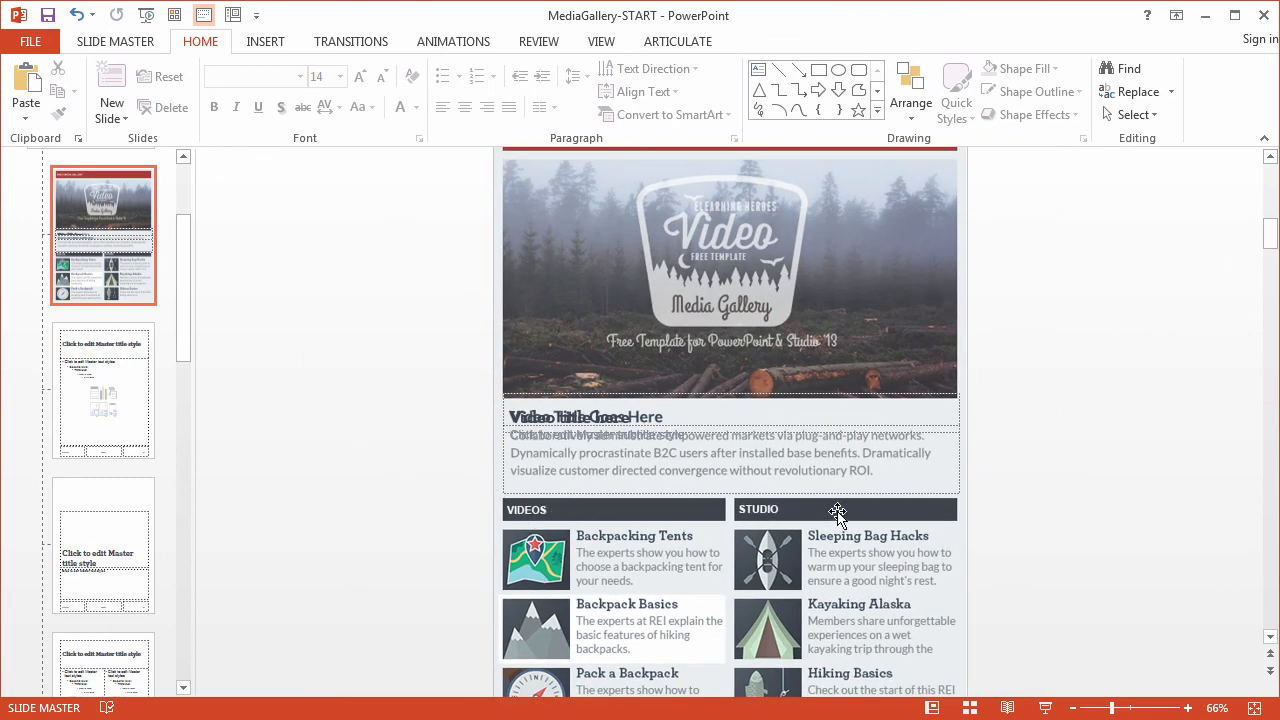
pyautogui.scroll(3)
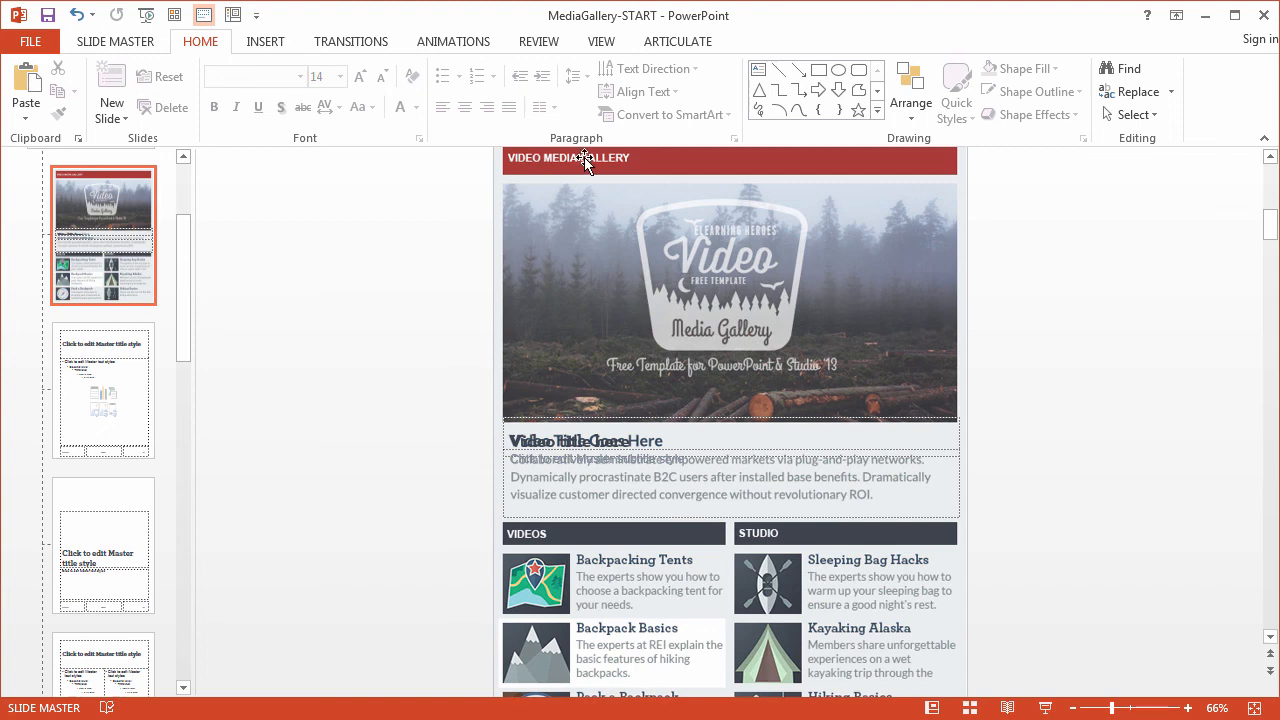